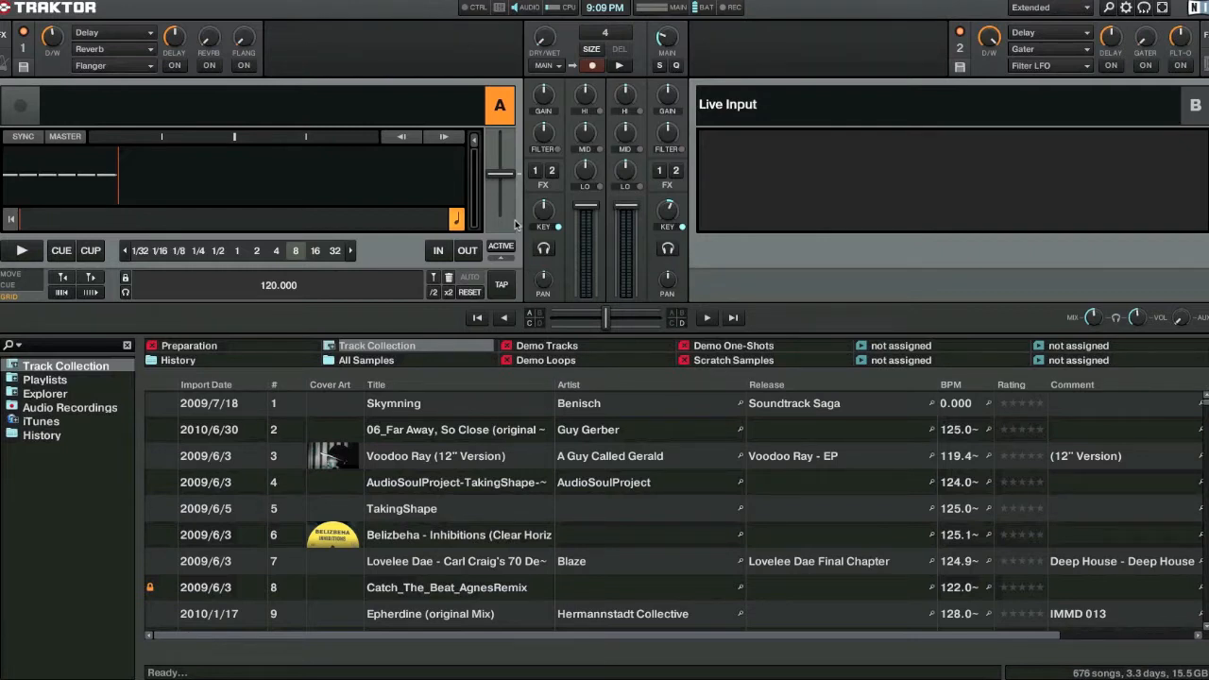
mouse_move(306, 87)
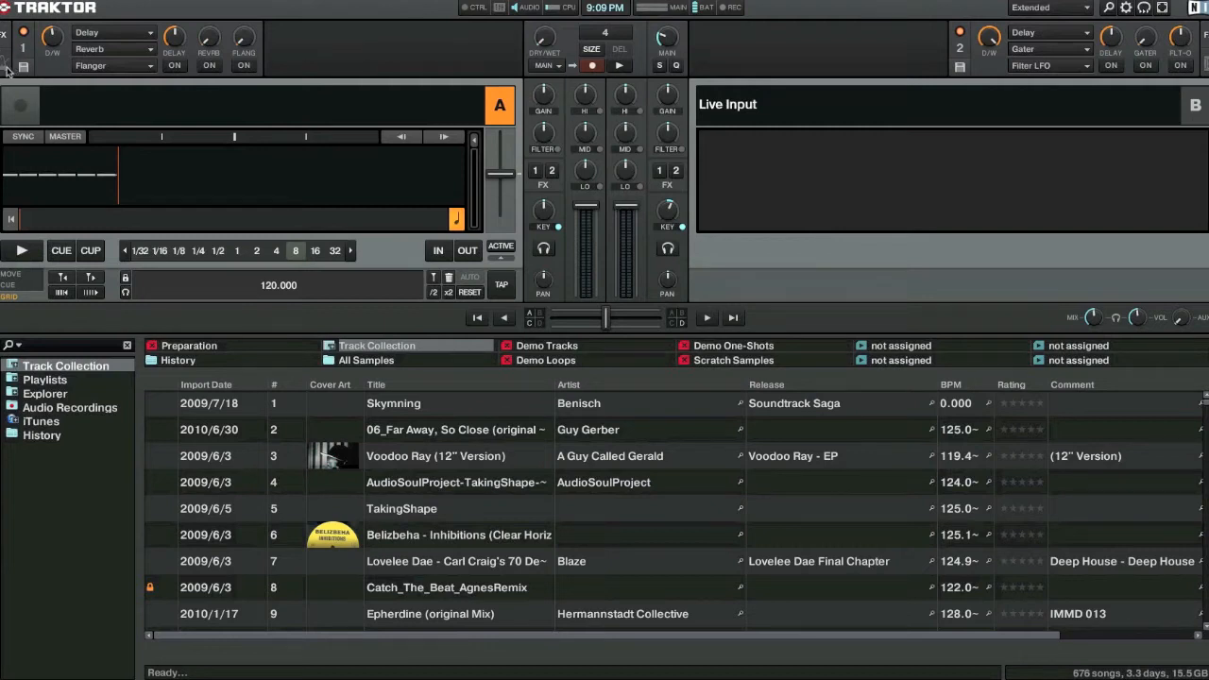
Bring up the Preferences window over the track collection
left_click(8, 62)
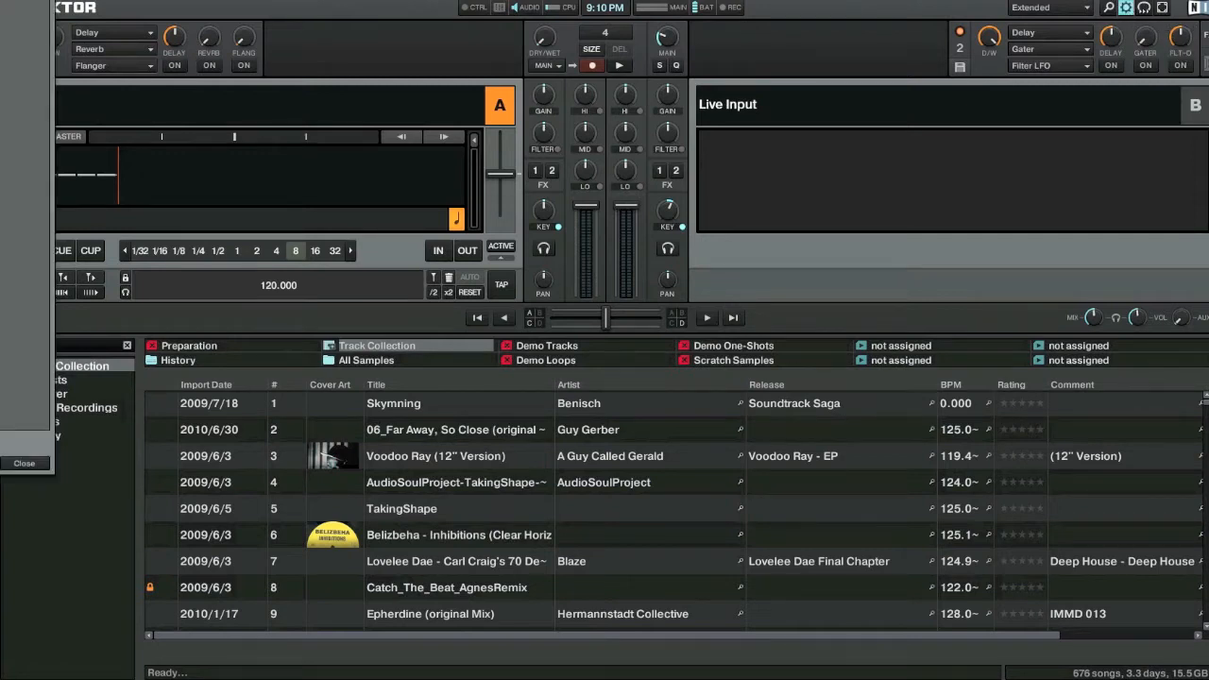
Show Global Settings, try the Recorder in a top panel, then restore Effect 1 and Effect 2
left_click(1126, 7)
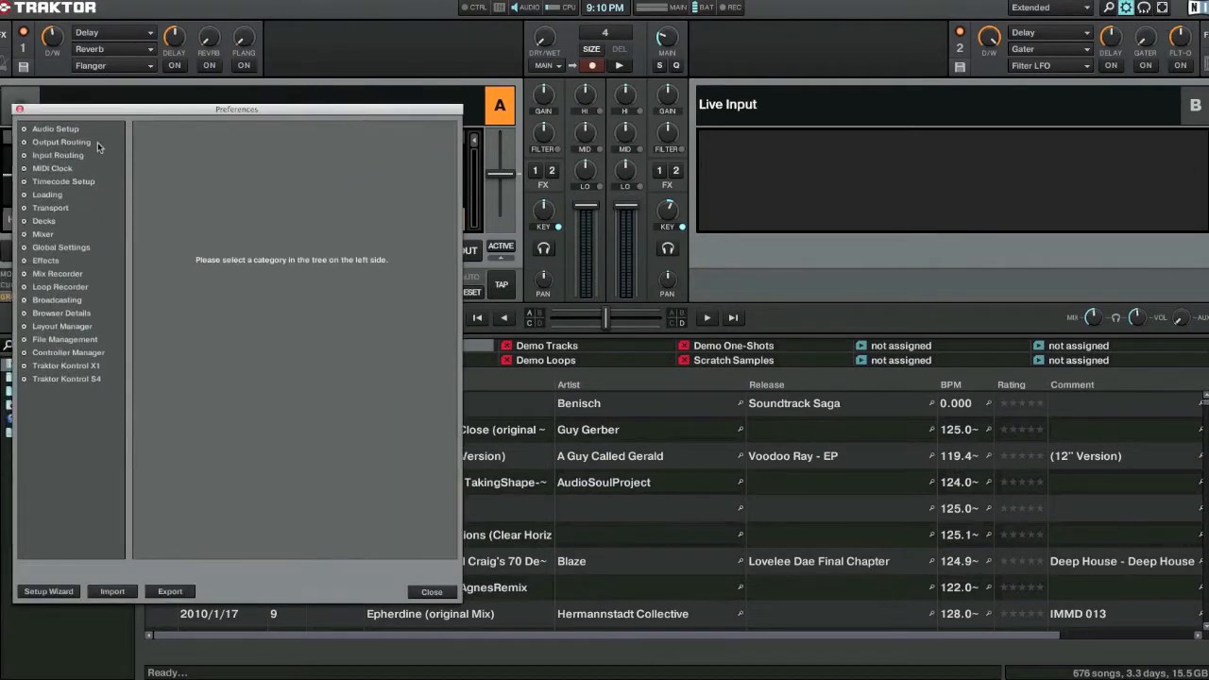
left_click(60, 246)
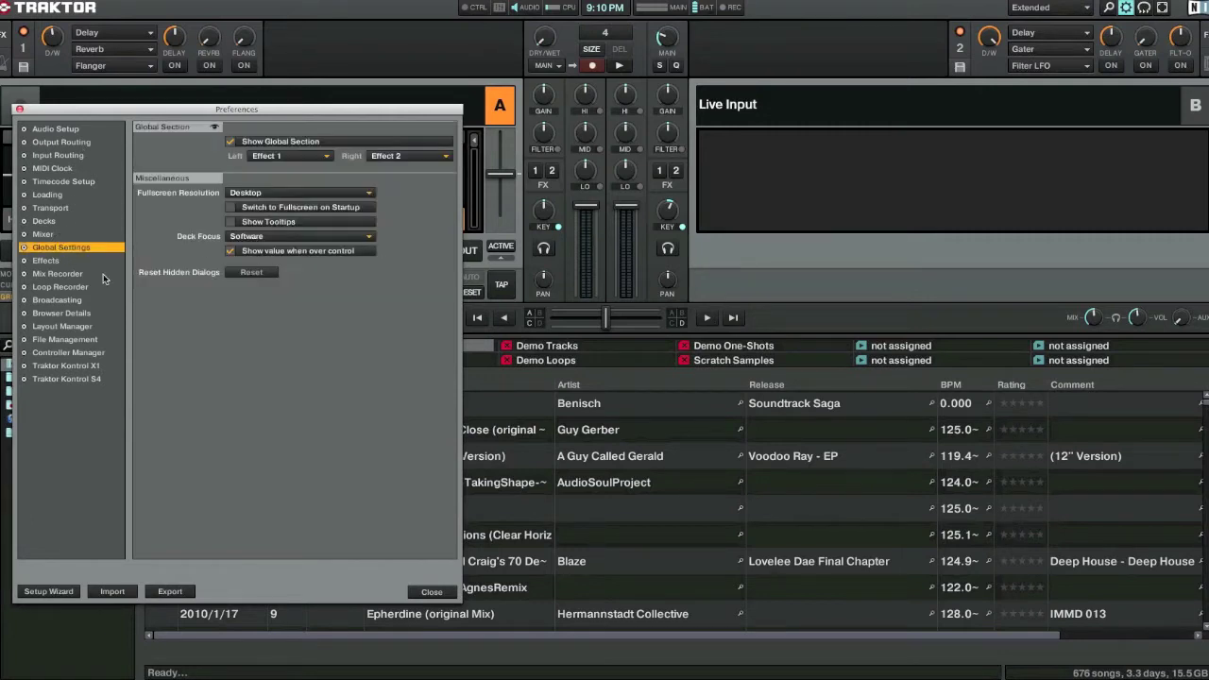
left_click(408, 155)
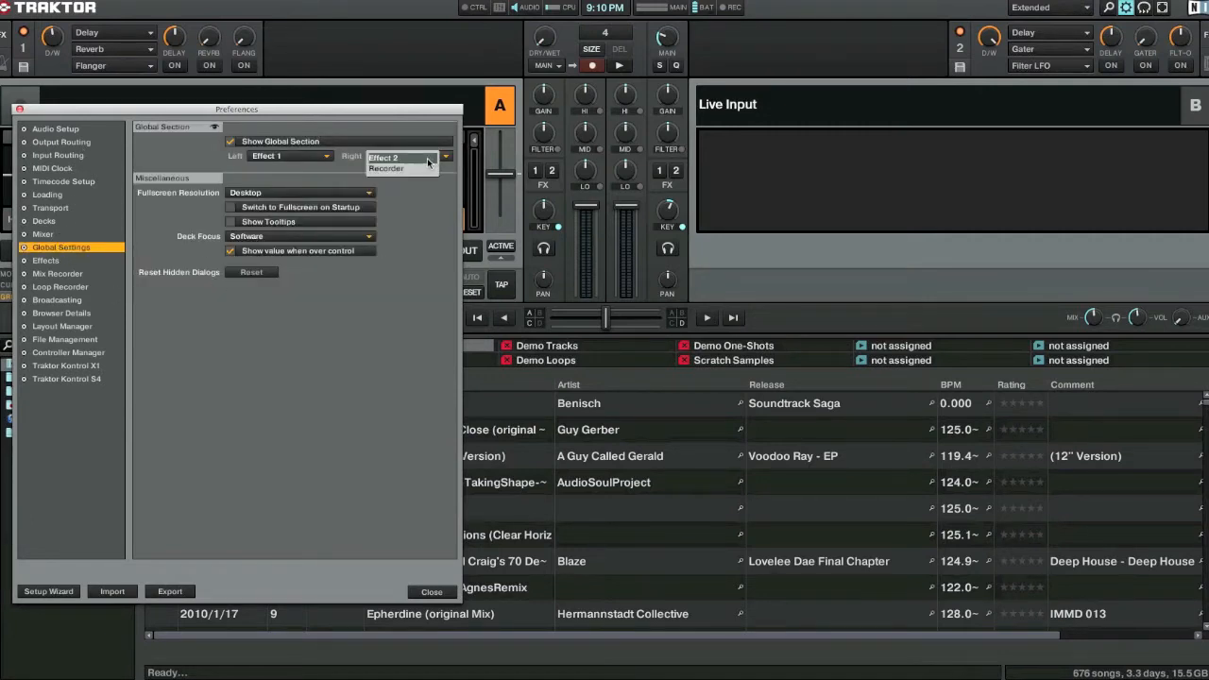
left_click(400, 154)
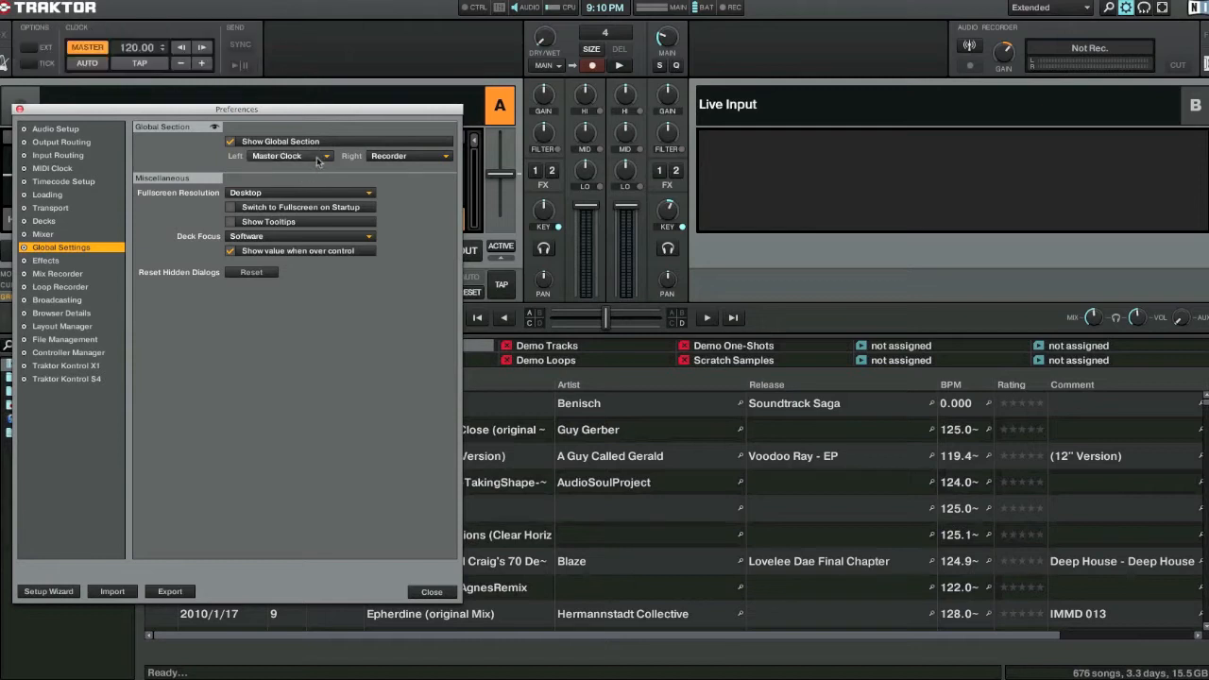
left_click(325, 155)
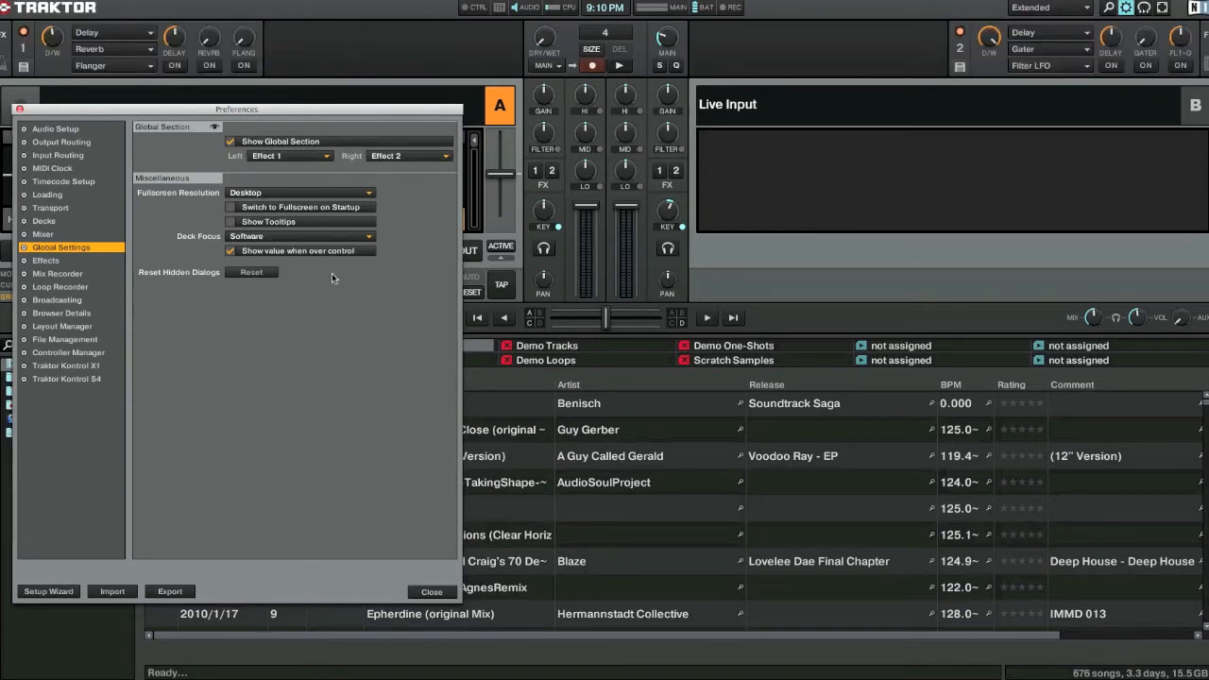
mouse_move(121, 338)
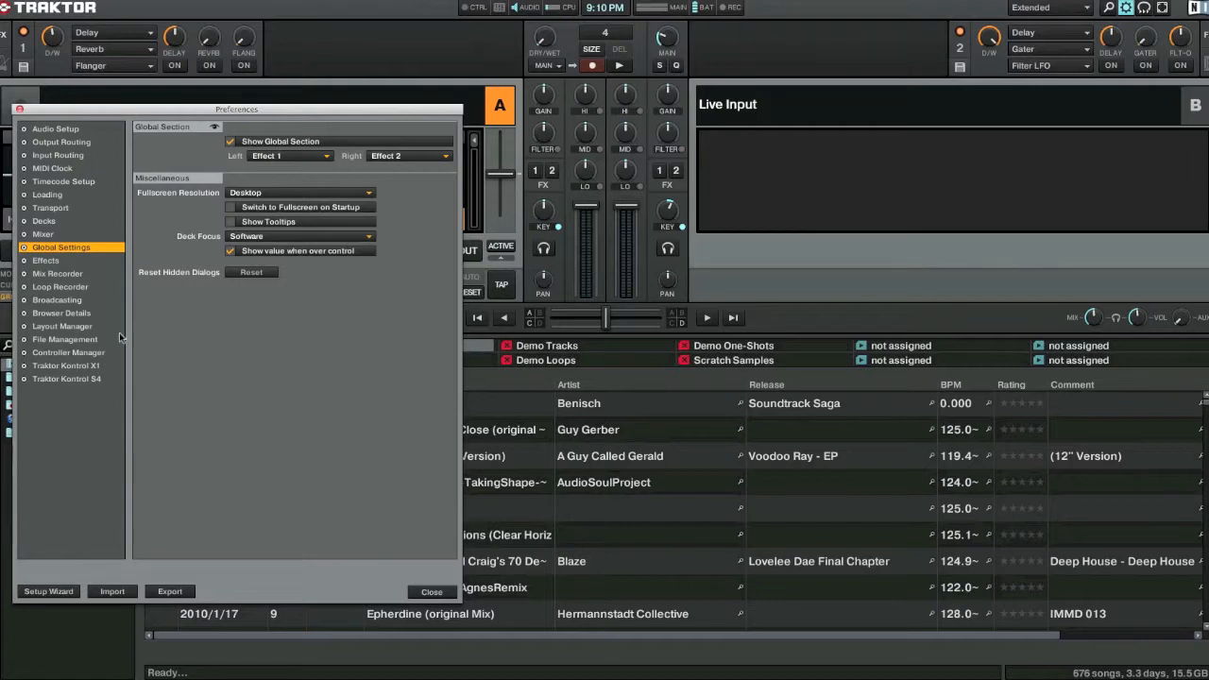
Show the Effects page and return FX unit 1 from Send to Insert routing
left_click(46, 260)
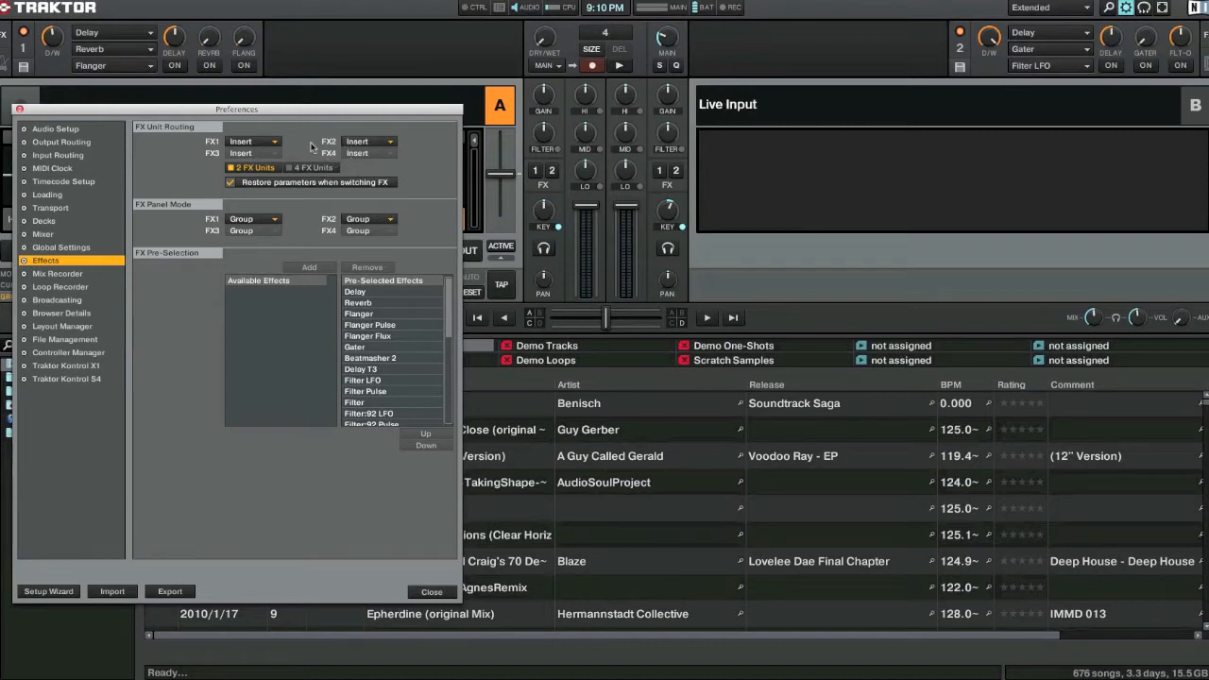
mouse_move(255, 151)
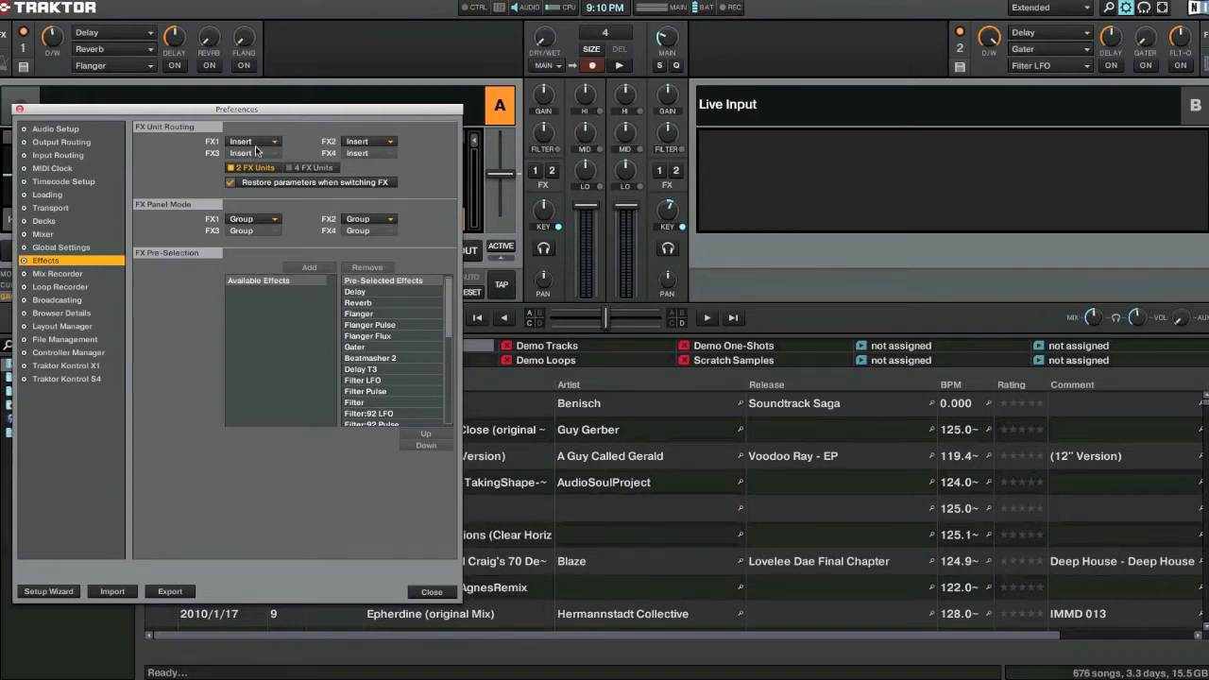
left_click(250, 140)
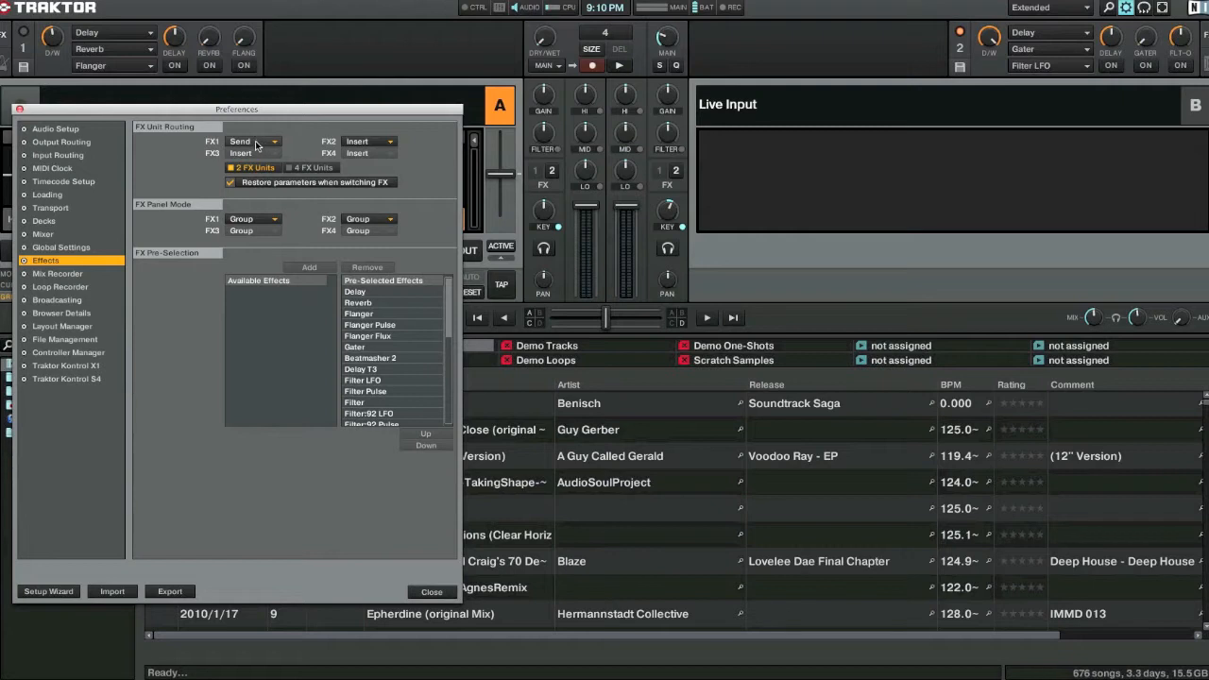
left_click(253, 140)
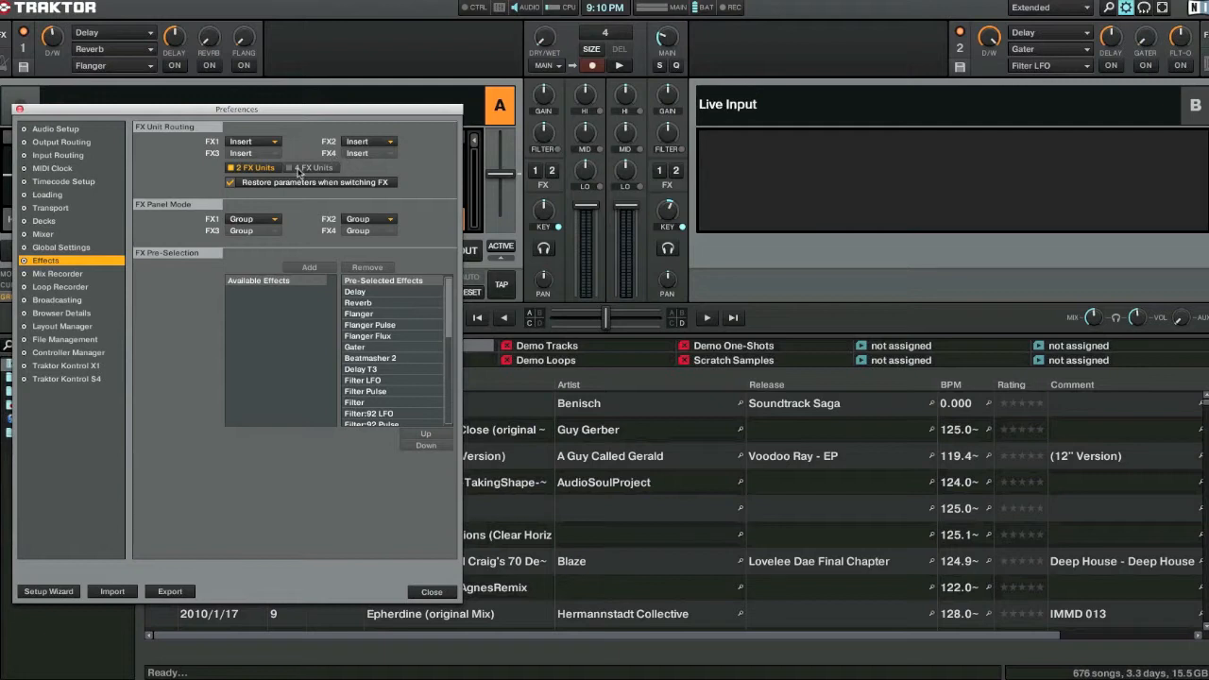
Toggle between four and two FX units, ending on 2 FX Units
left_click(312, 167)
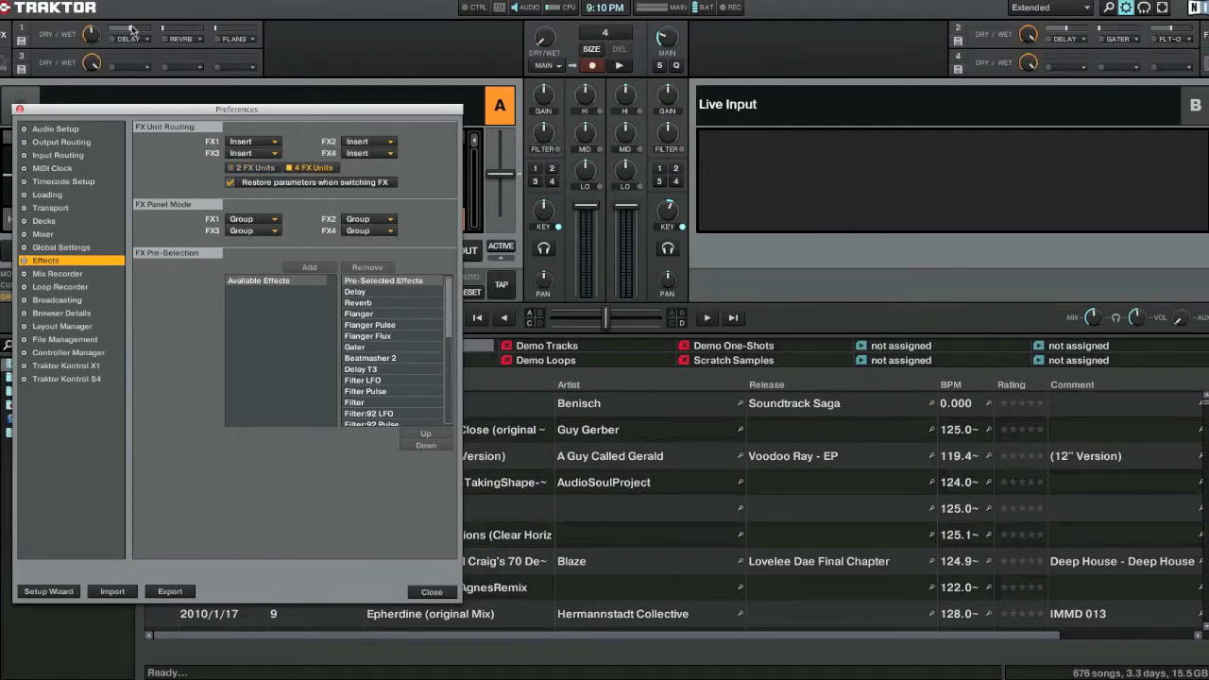
left_click(230, 166)
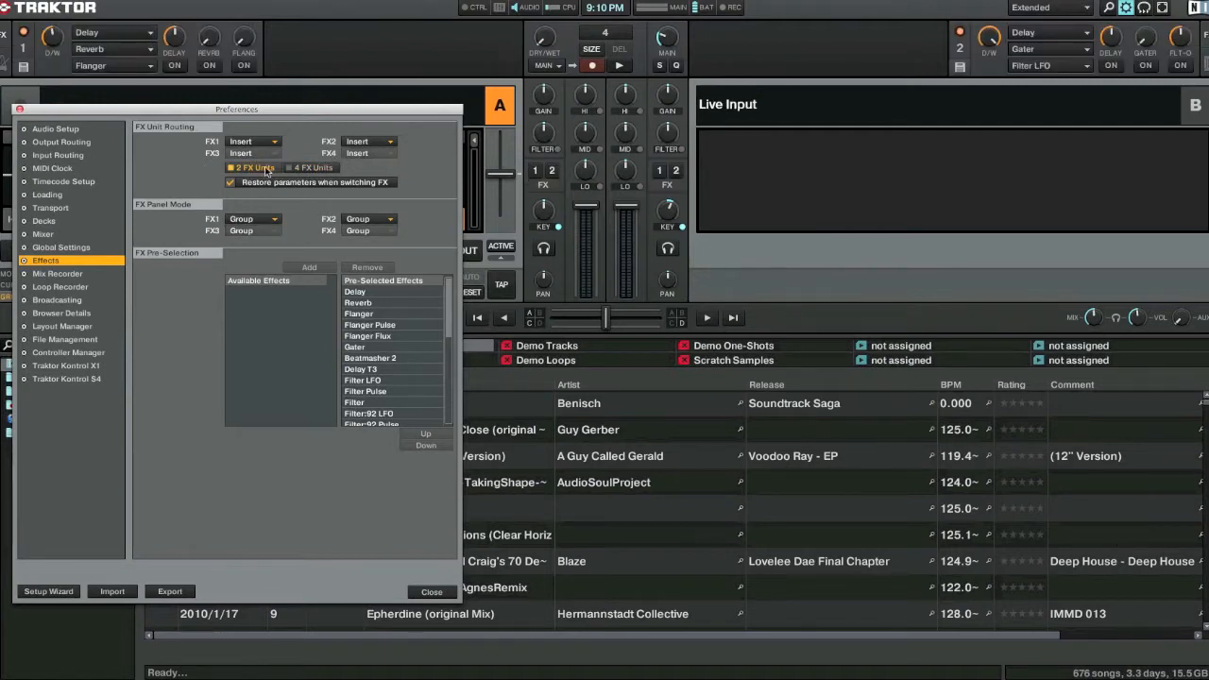
left_click(295, 166)
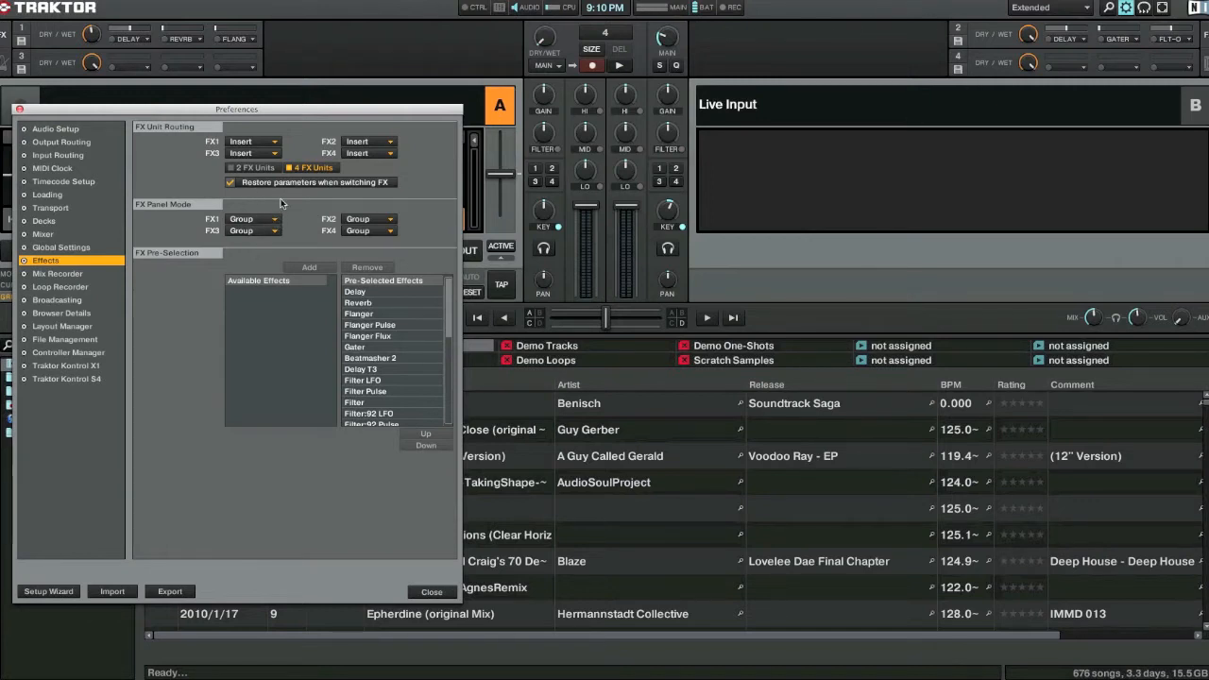
left_click(230, 166)
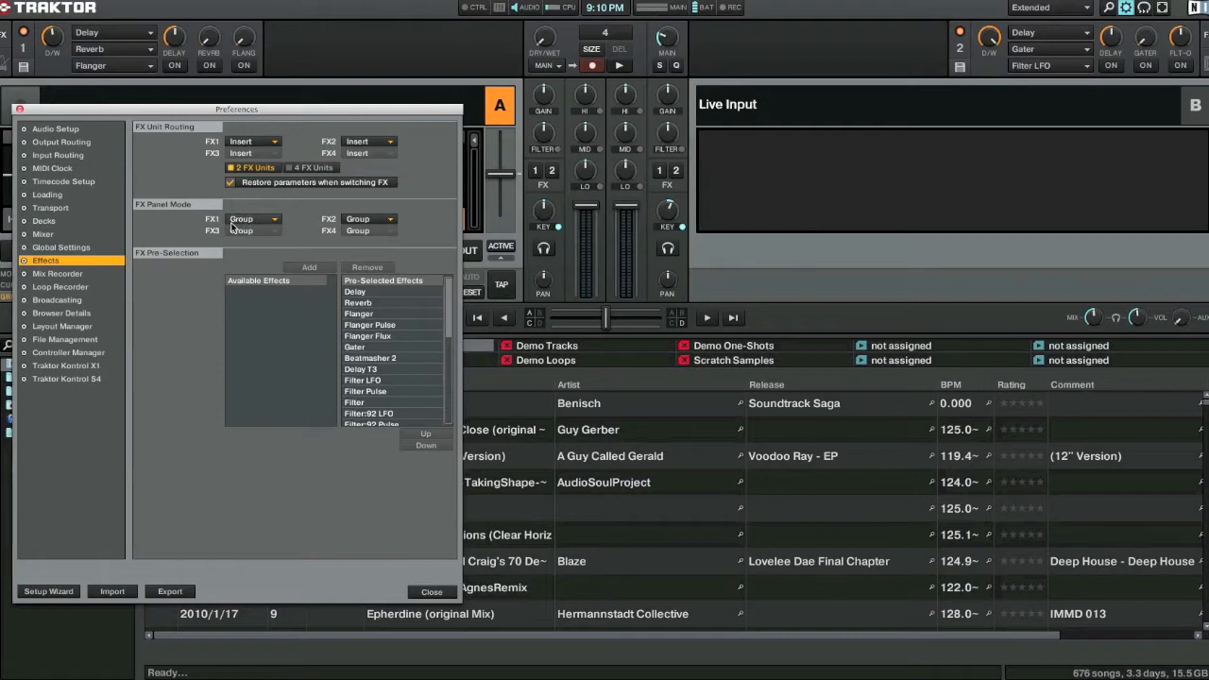
left_click(387, 219)
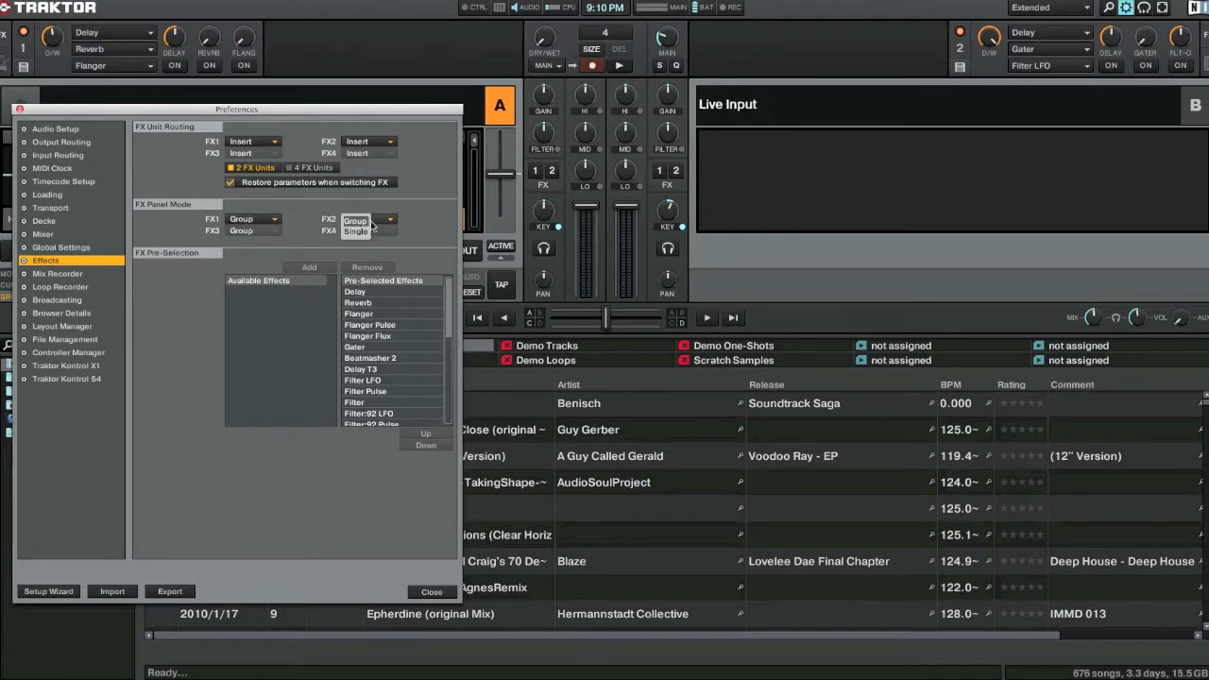
left_click(357, 231)
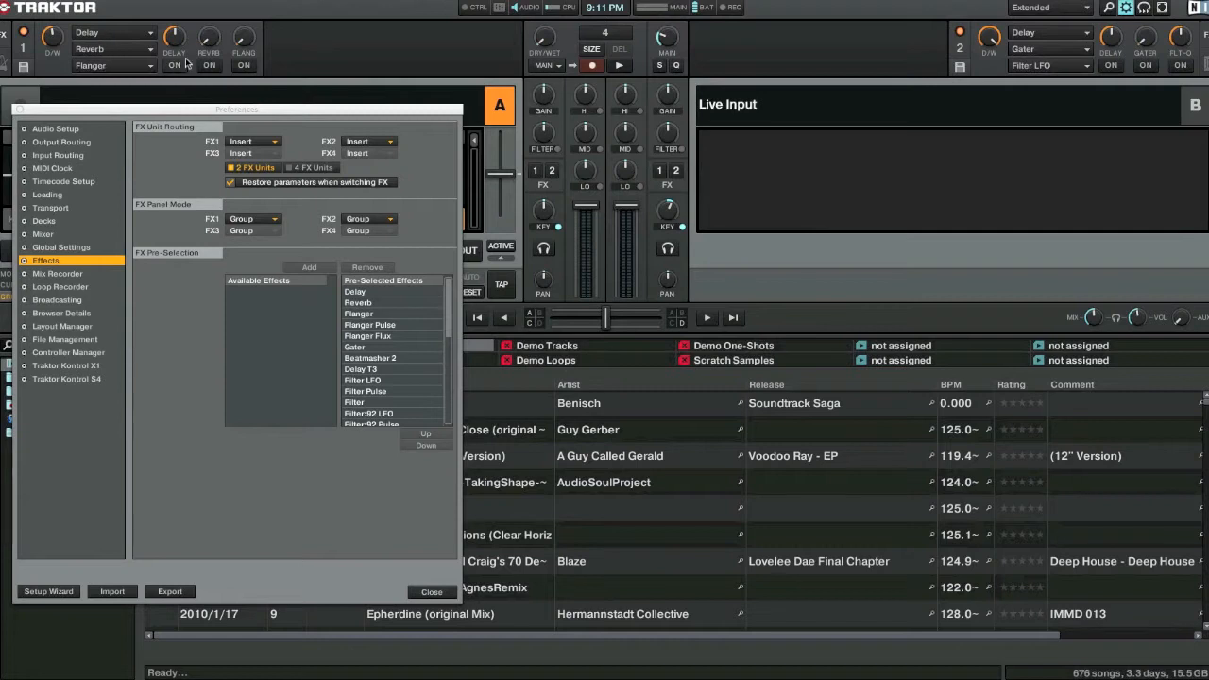
left_click(110, 32)
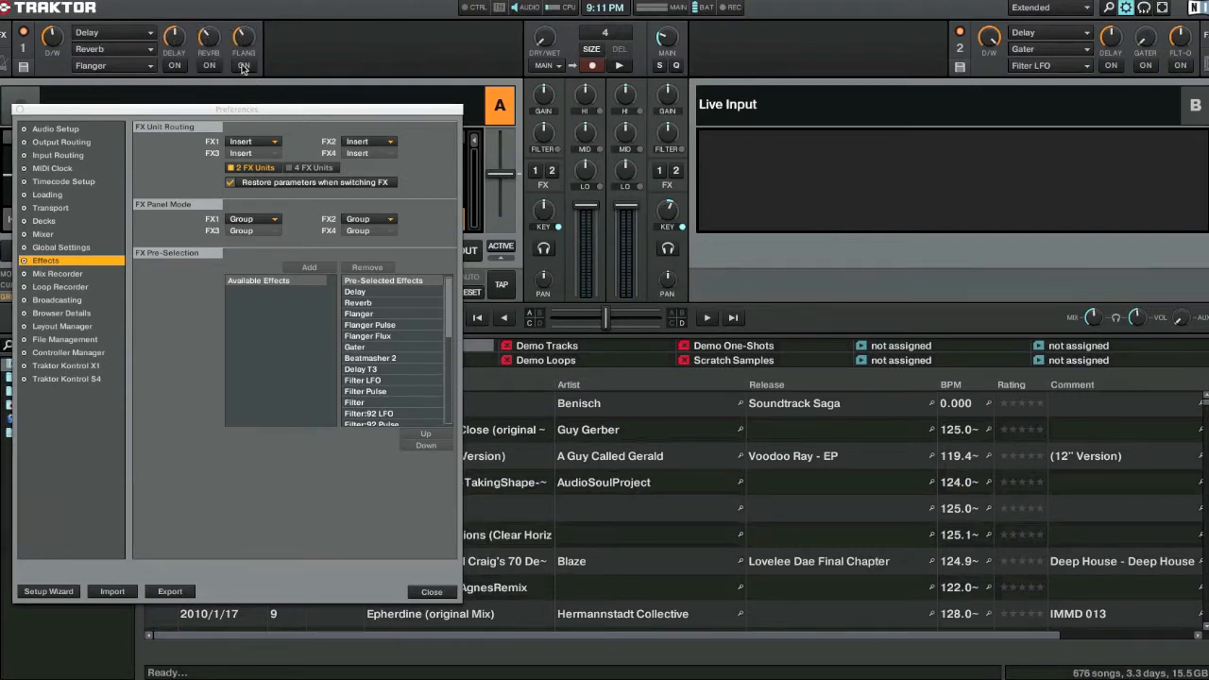
left_click(241, 64)
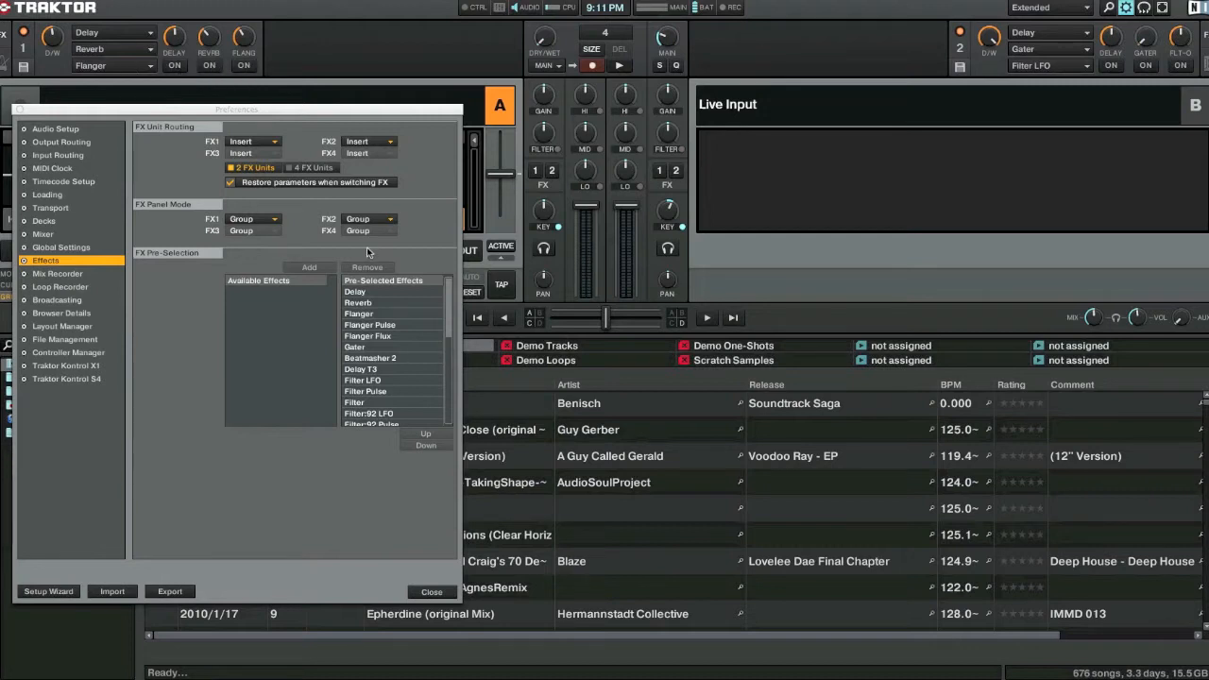
mouse_move(358, 216)
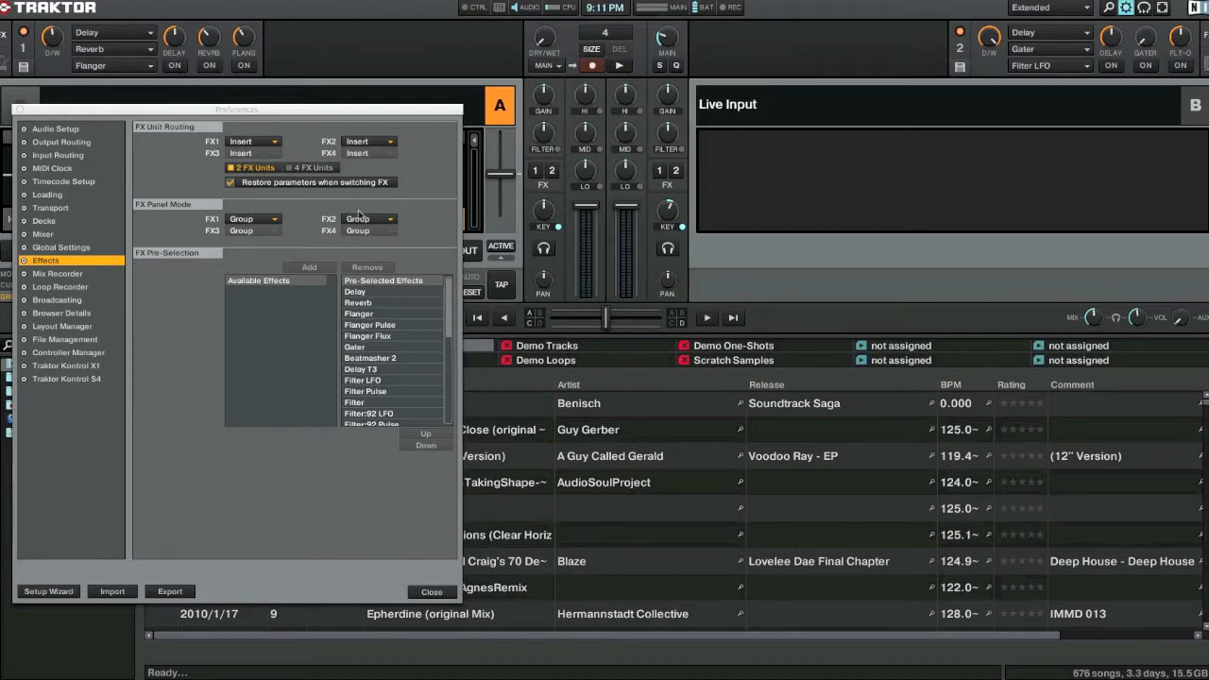
Set FX unit 1 to Single panel mode and load Delay into it
left_click(253, 219)
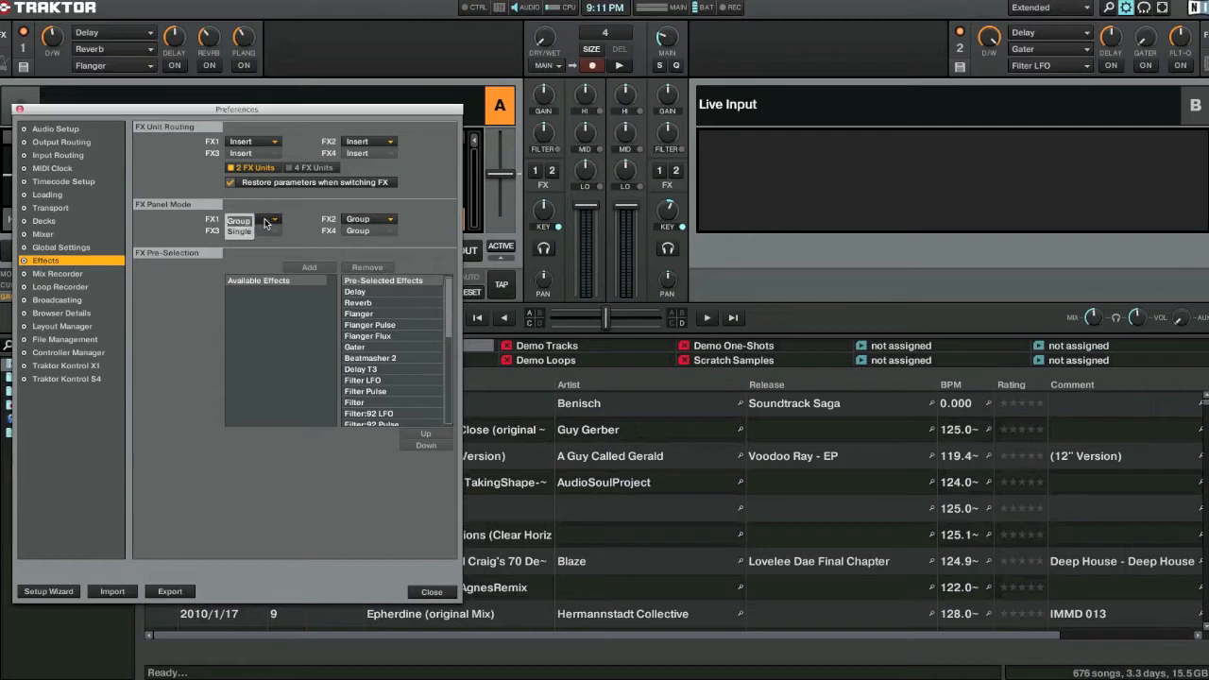
left_click(238, 219)
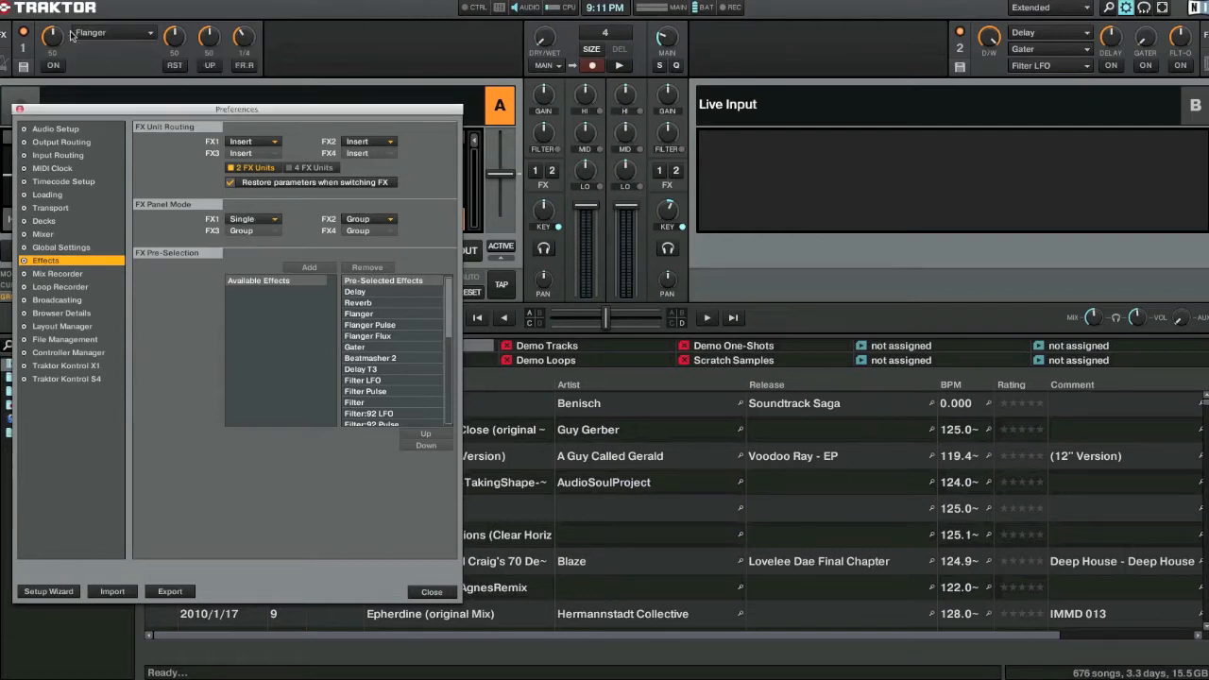
left_click(53, 64)
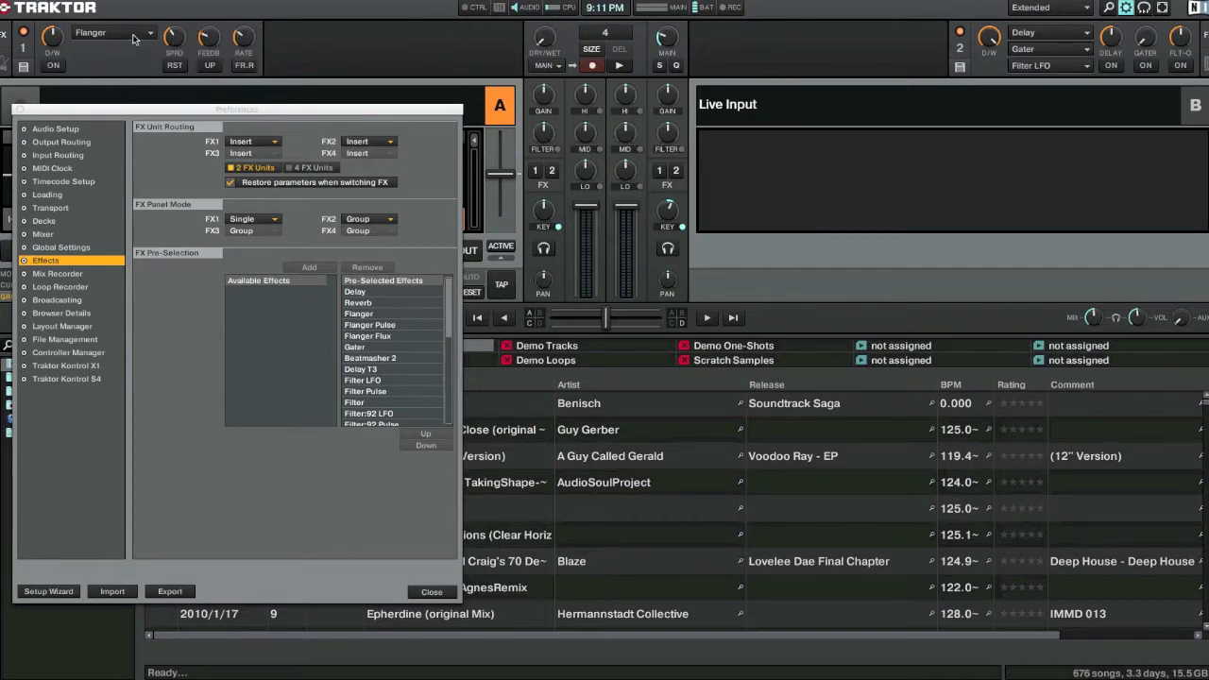
left_click(113, 32)
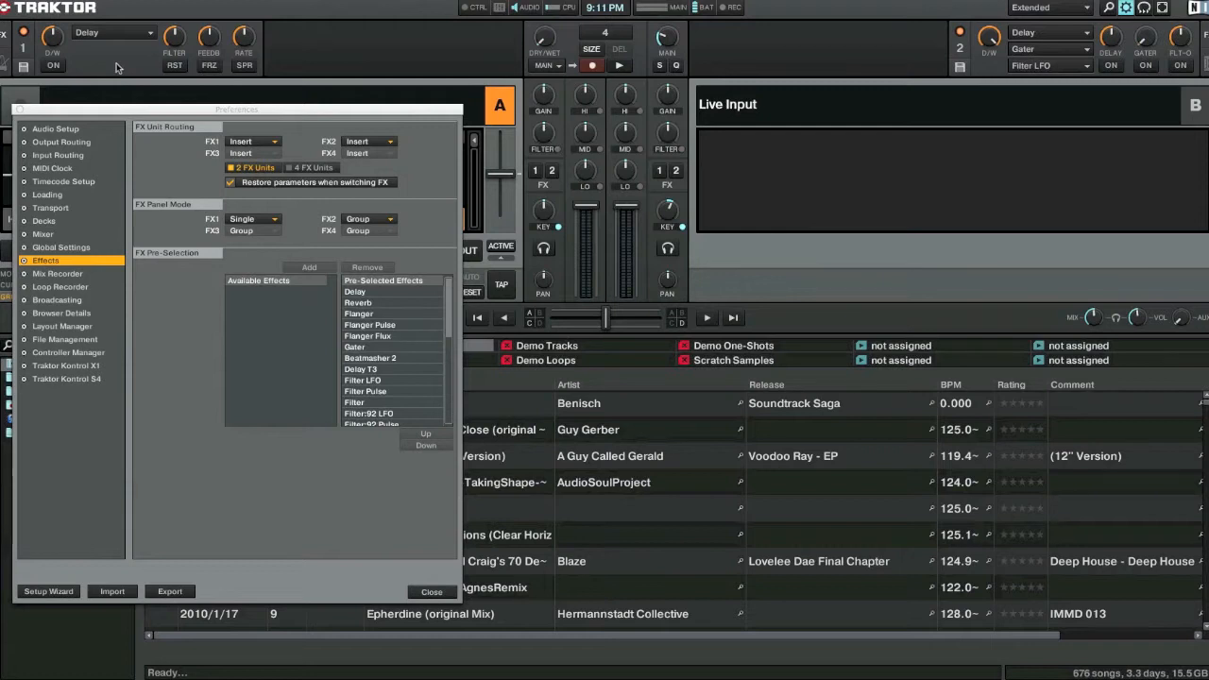
Confirm FX unit 1 stays in Single mode and close the preferences
left_click(253, 220)
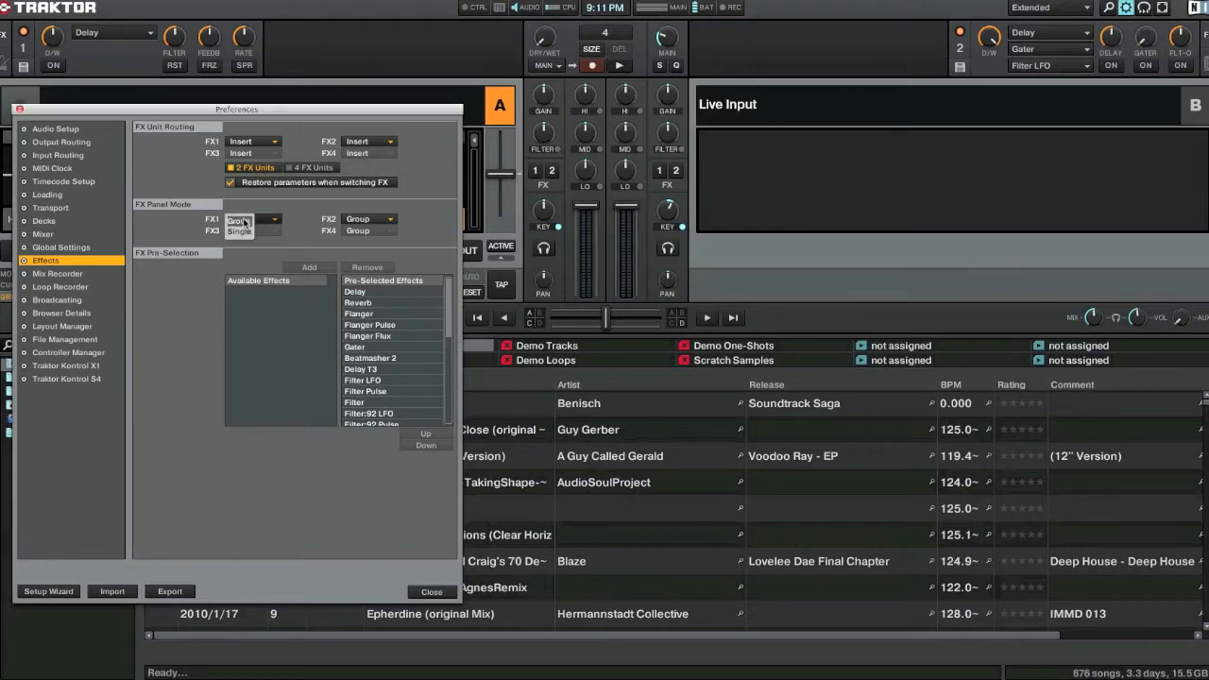
left_click(242, 219)
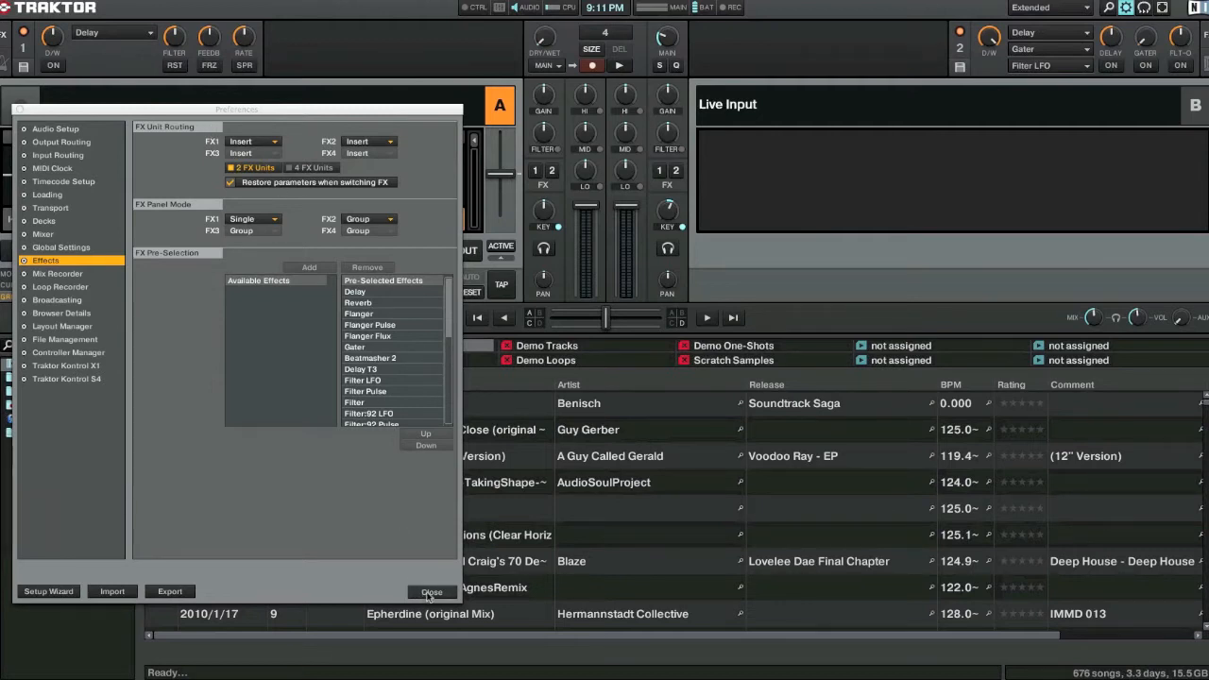
left_click(431, 591)
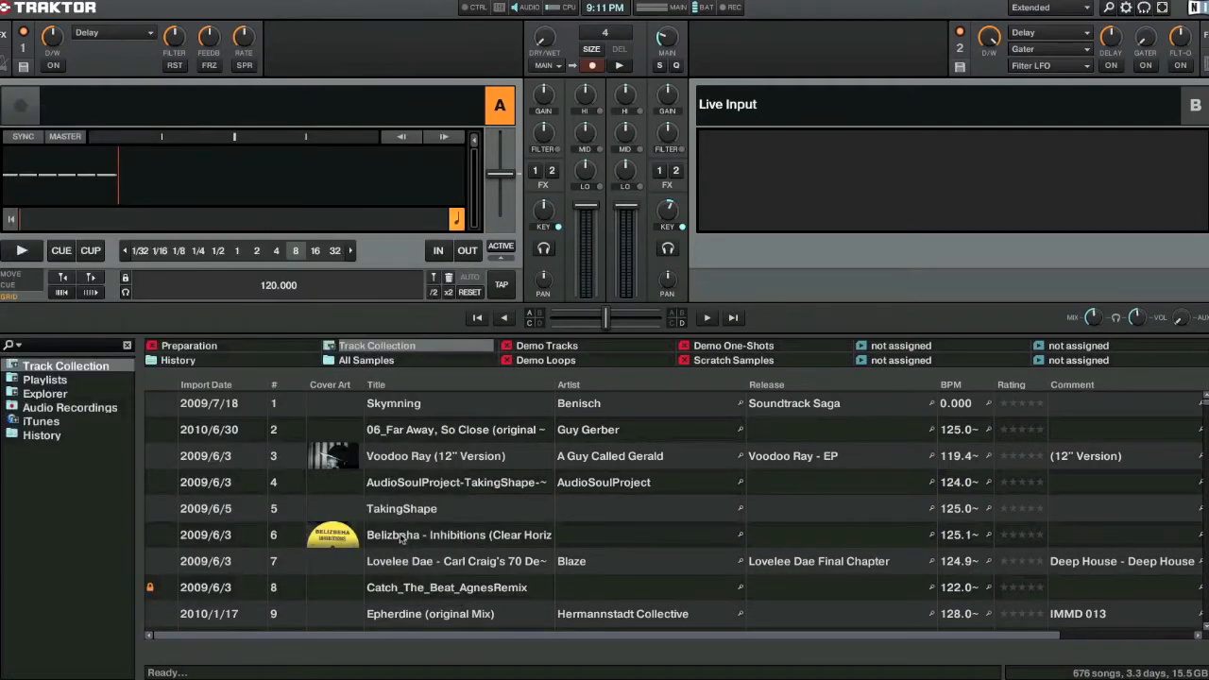
Load Belizbeha's Inhibitions into deck A and start it playing
double_click(457, 535)
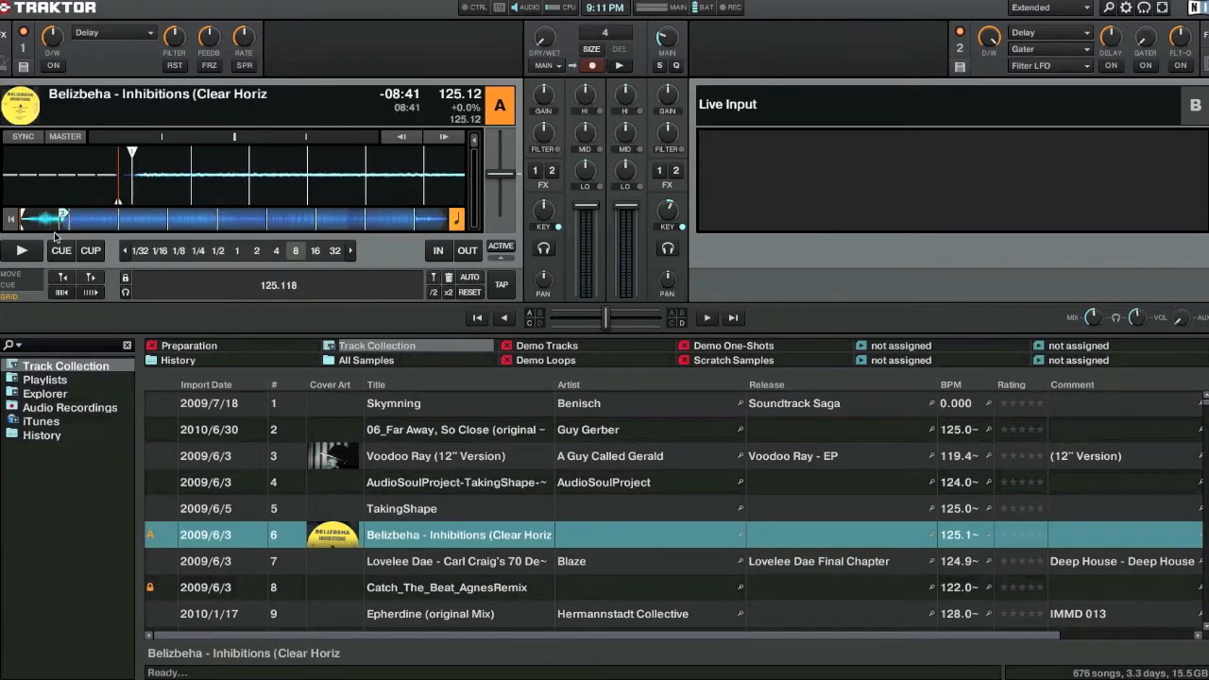
left_click(21, 249)
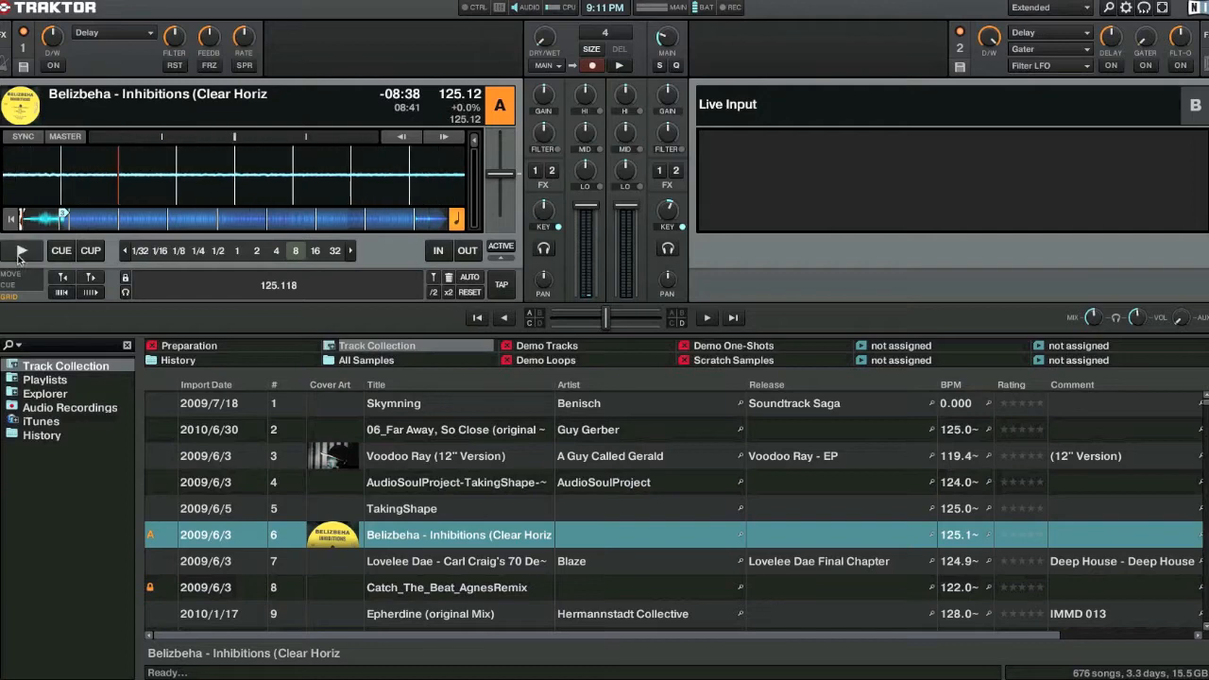
mouse_move(306, 56)
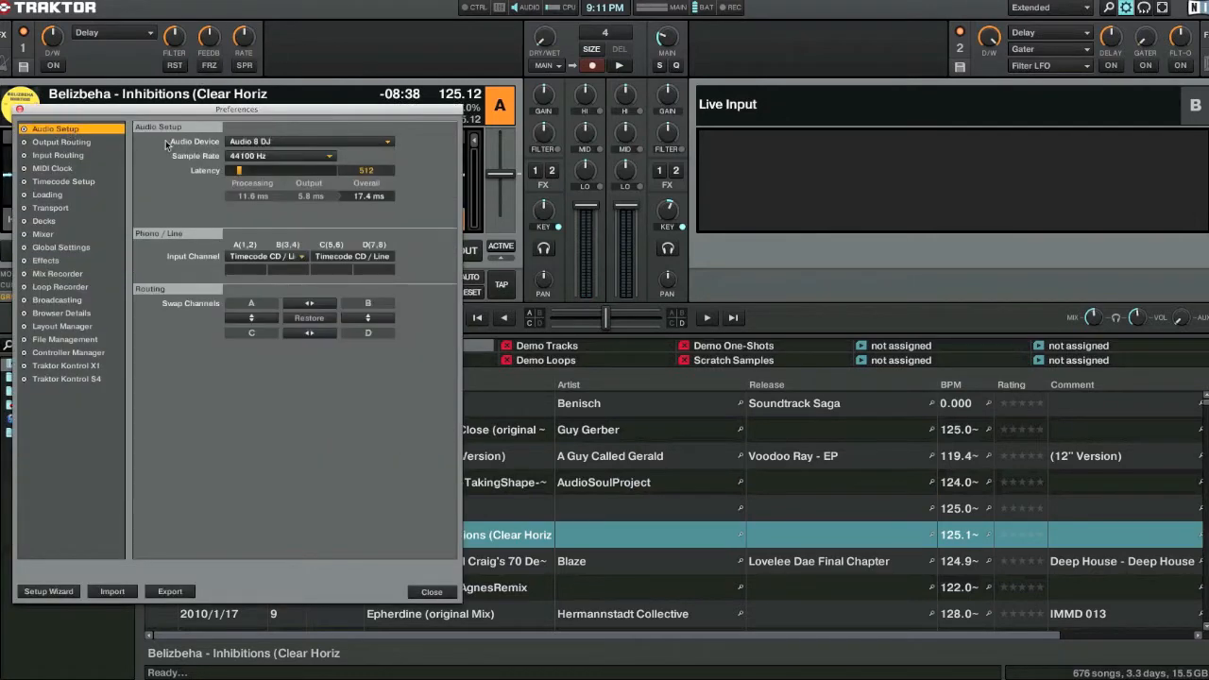
Switch the audio device to Built-in in Audio Setup and close the preferences
left_click(385, 139)
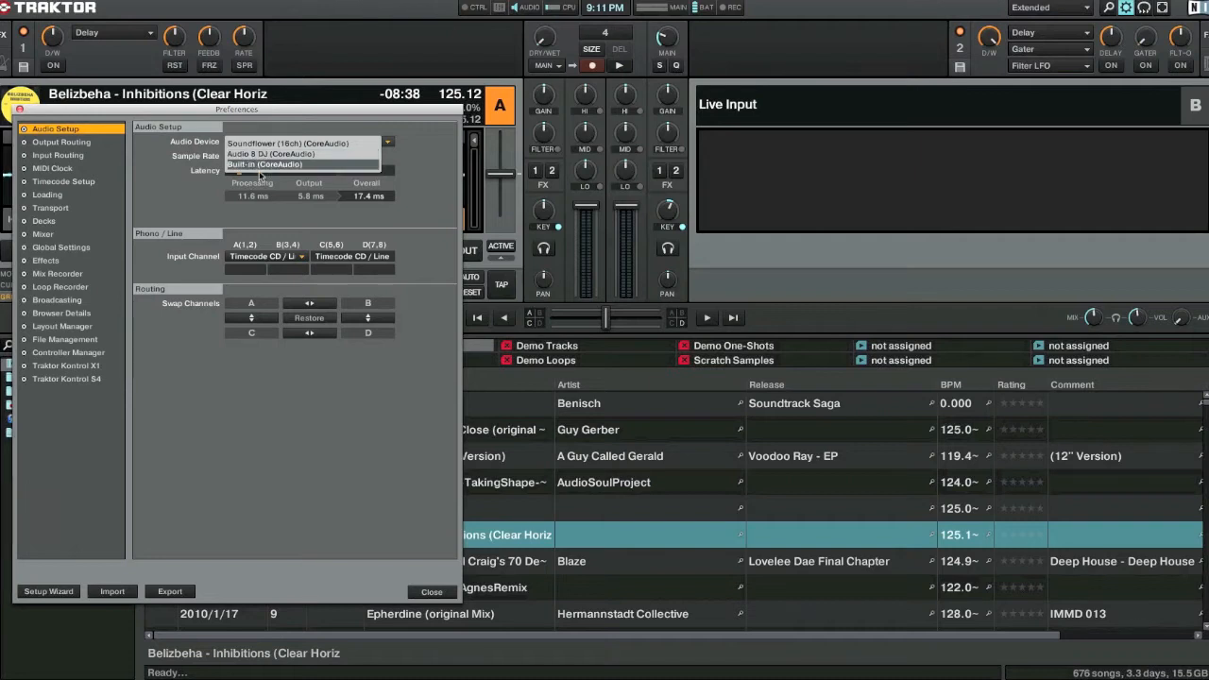
left_click(264, 162)
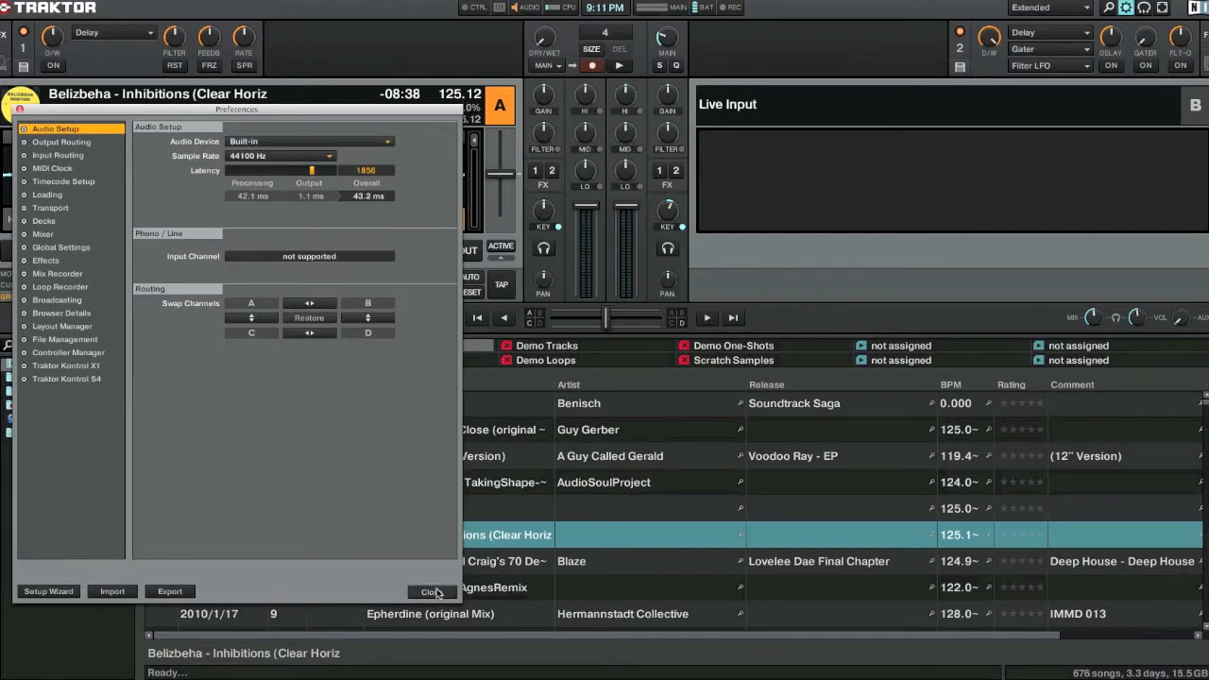
left_click(431, 591)
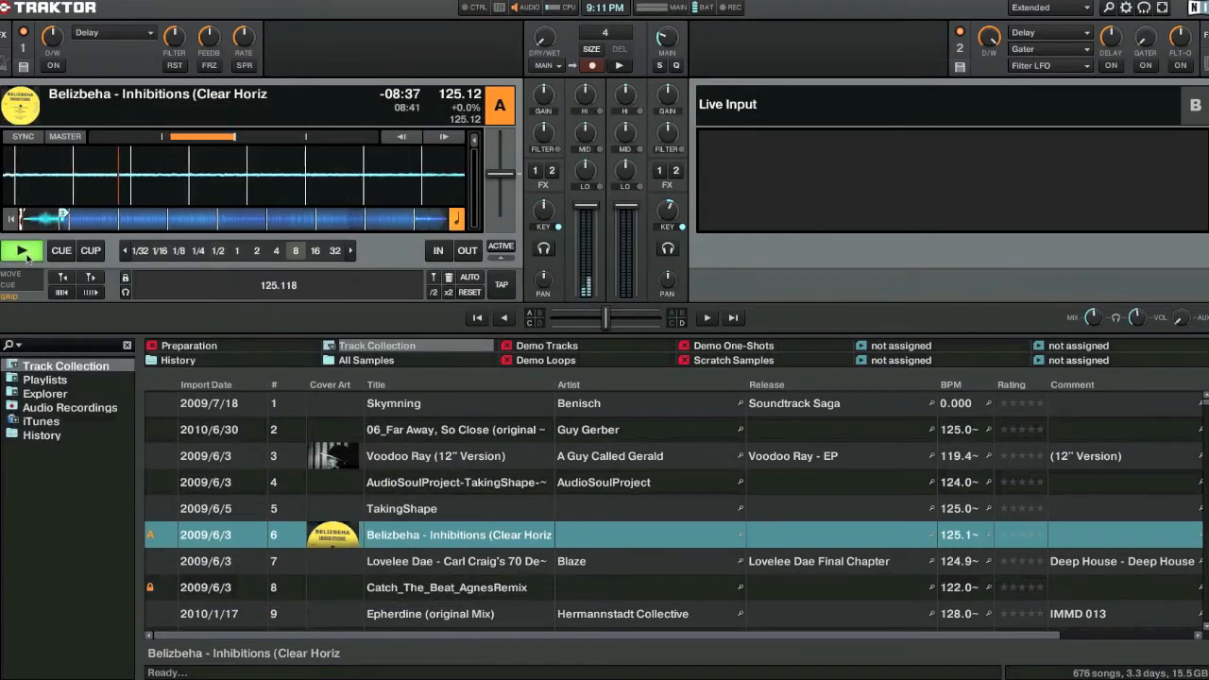
left_click(21, 249)
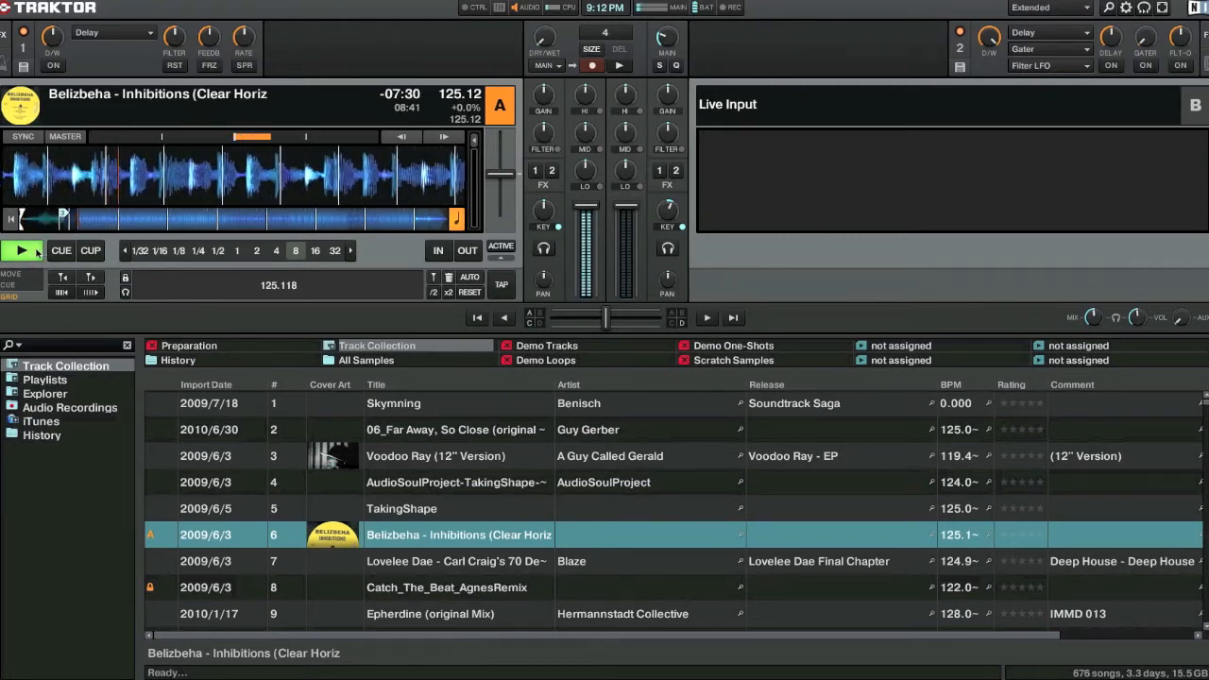
left_click(21, 249)
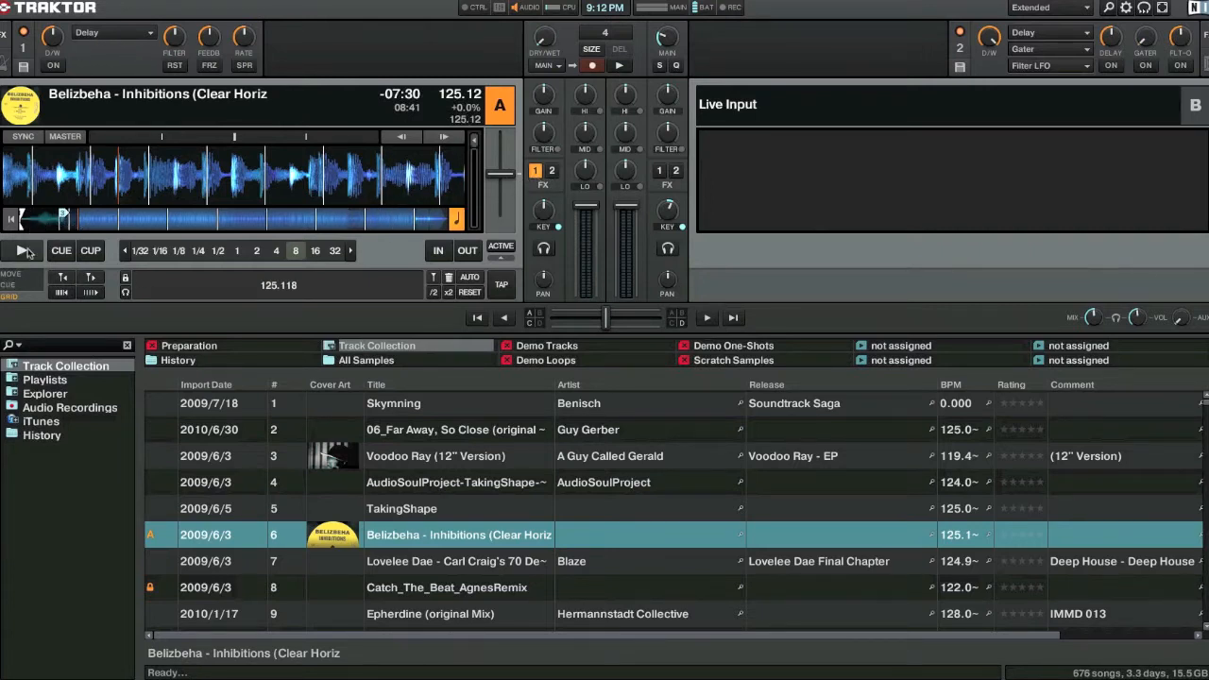
left_click(20, 250)
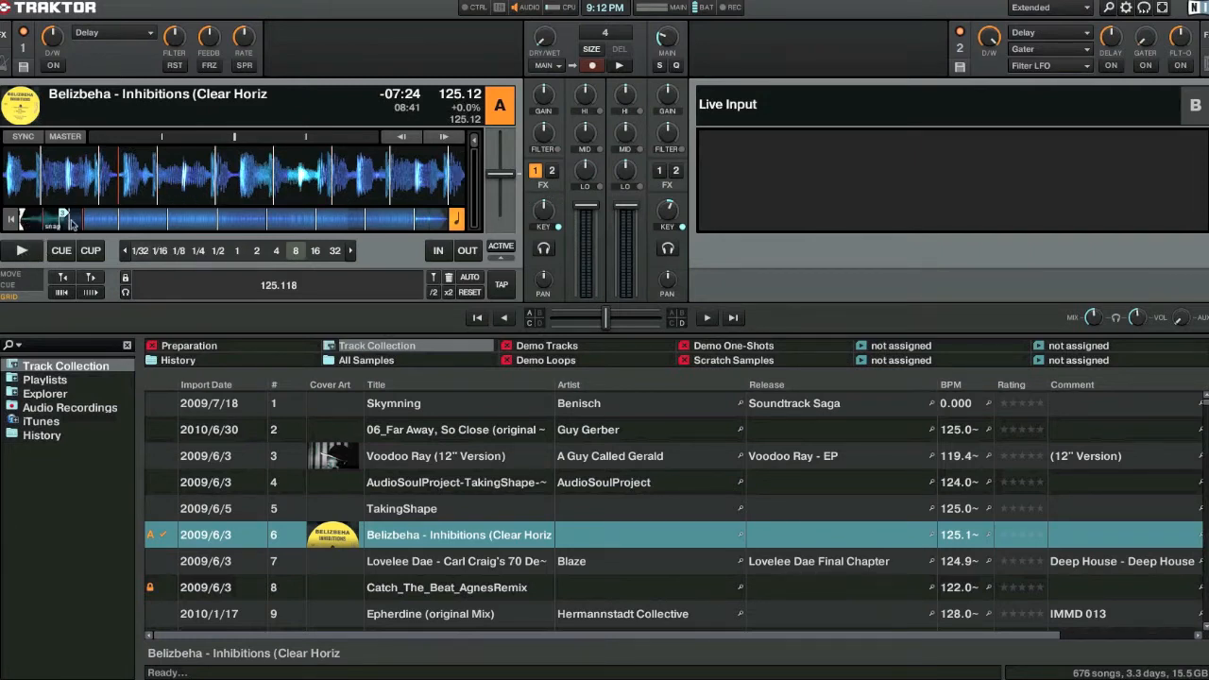
Sync deck A to the 120 BPM master and start a four-beat loop
left_click(20, 249)
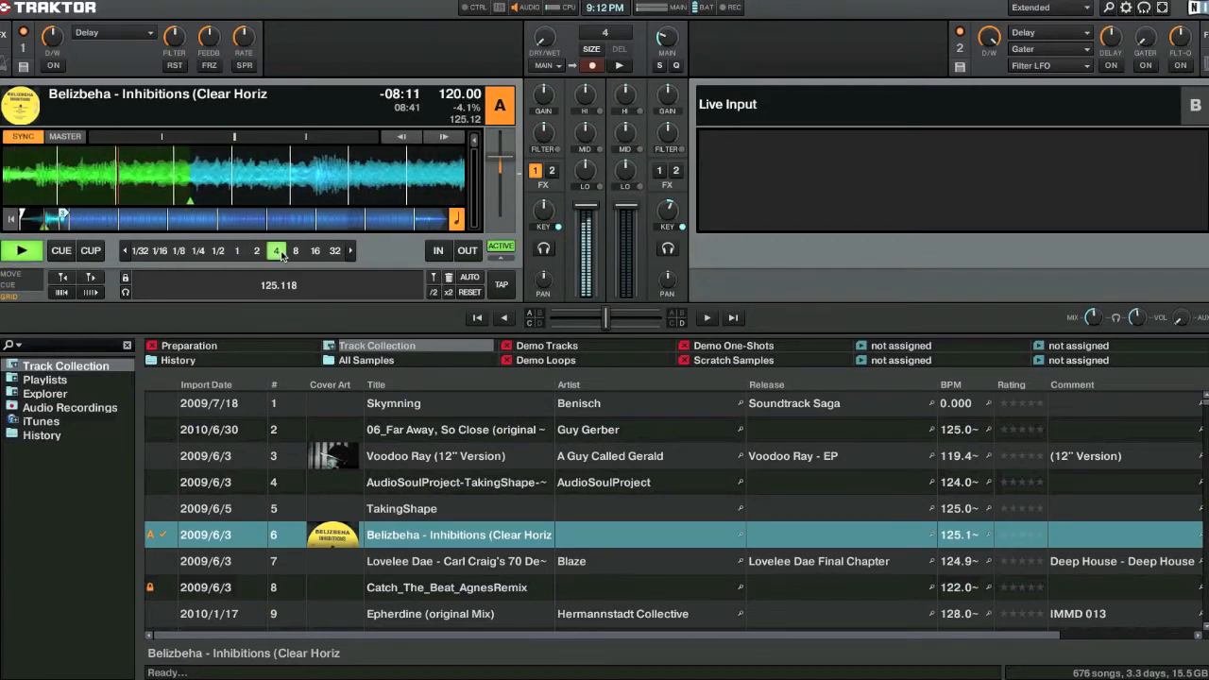
left_click(276, 249)
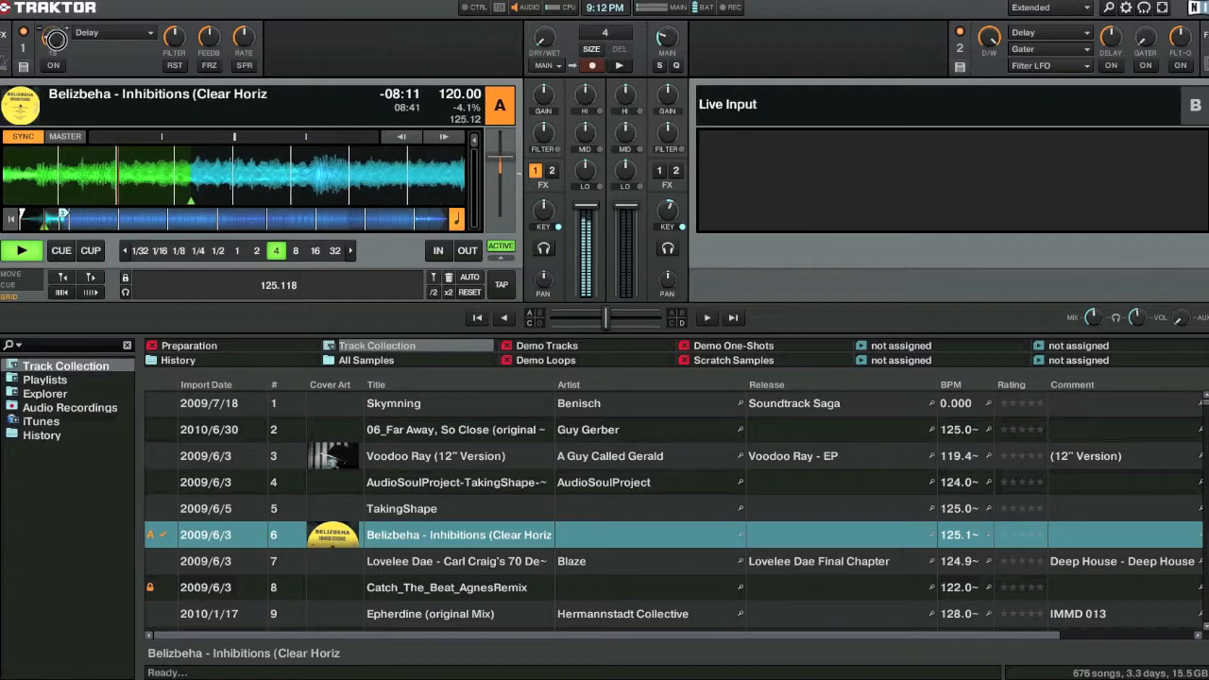
left_click(53, 64)
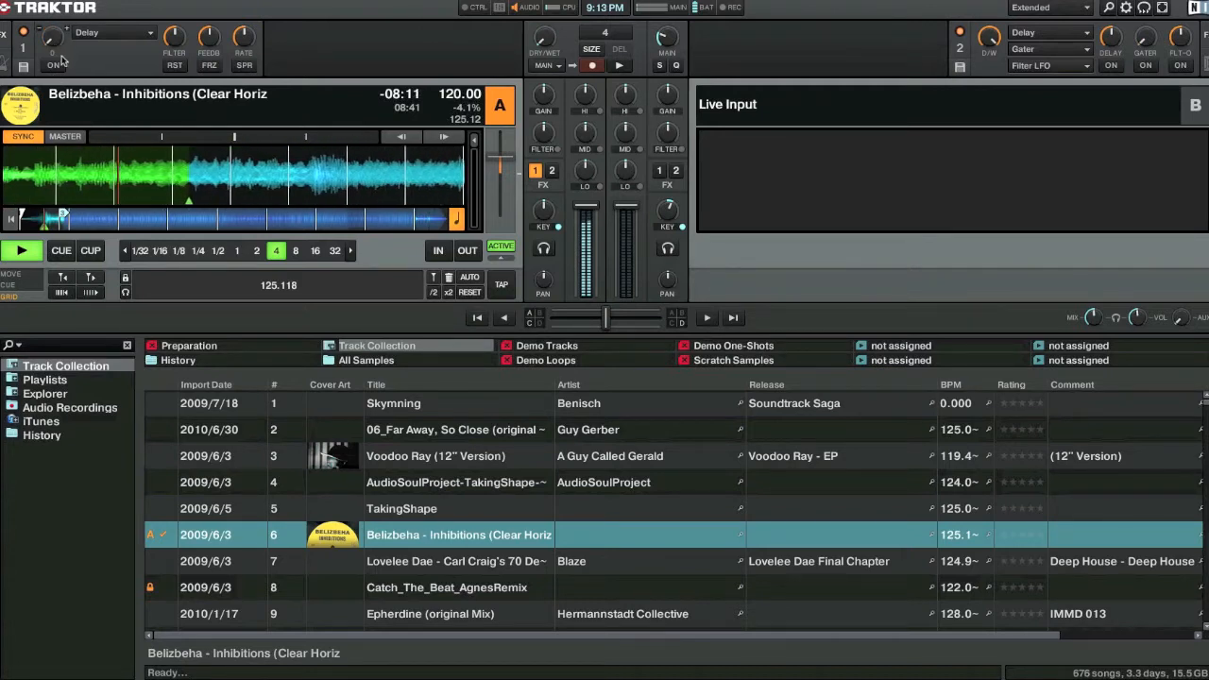
left_click(53, 64)
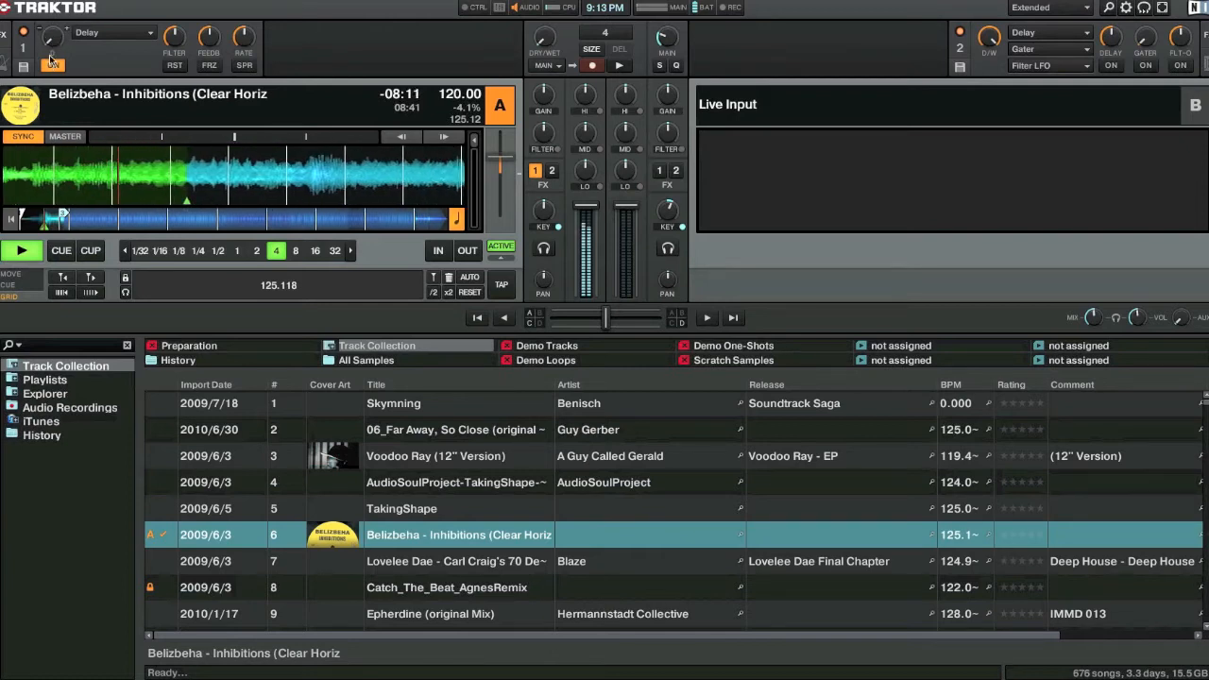
left_click(53, 64)
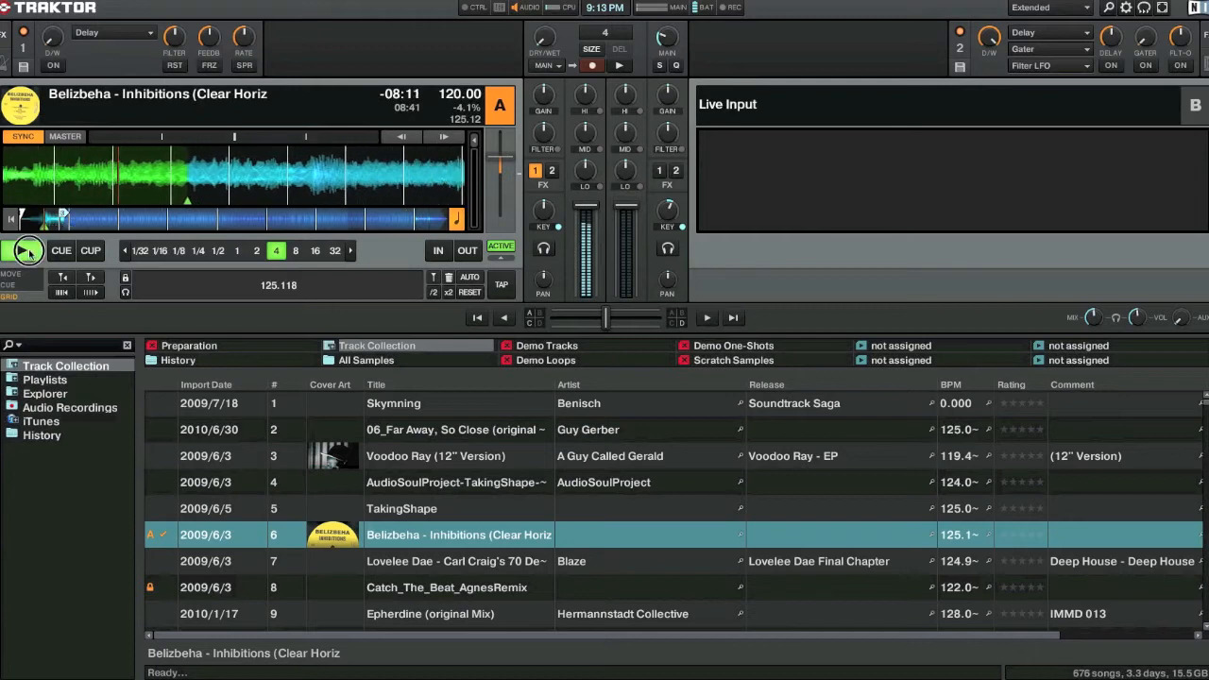
left_click(21, 249)
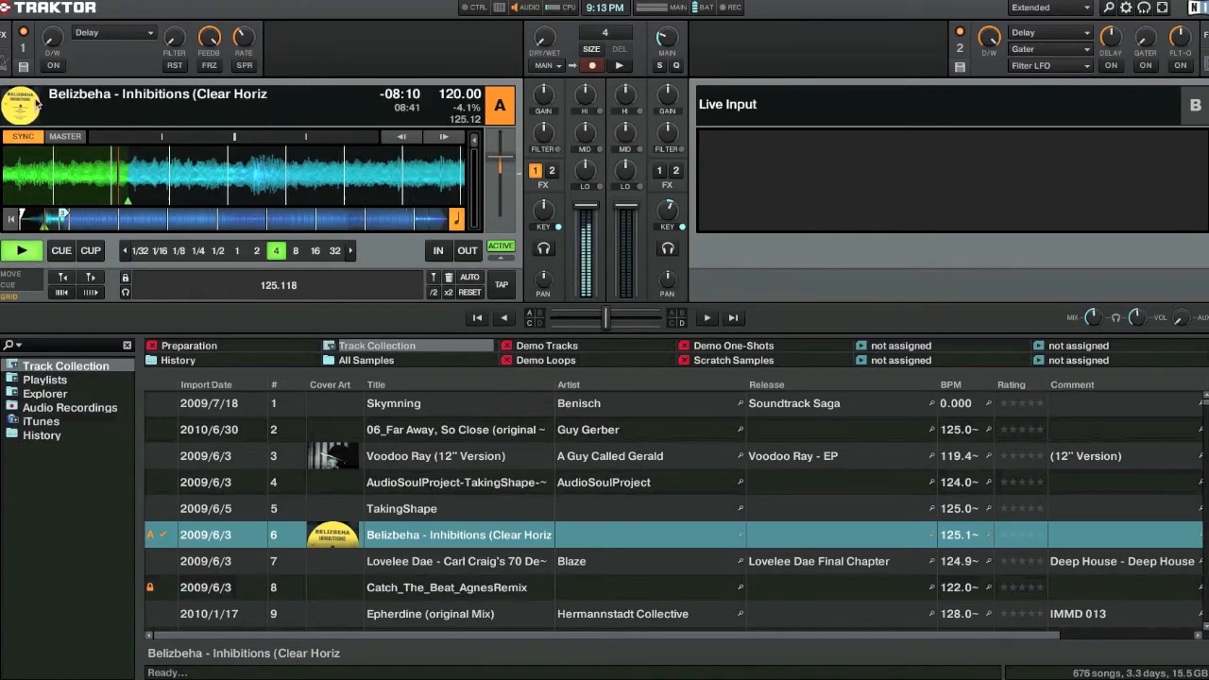
Switch on the Delay in FX unit 1 with the D/W amount raised
left_click(53, 64)
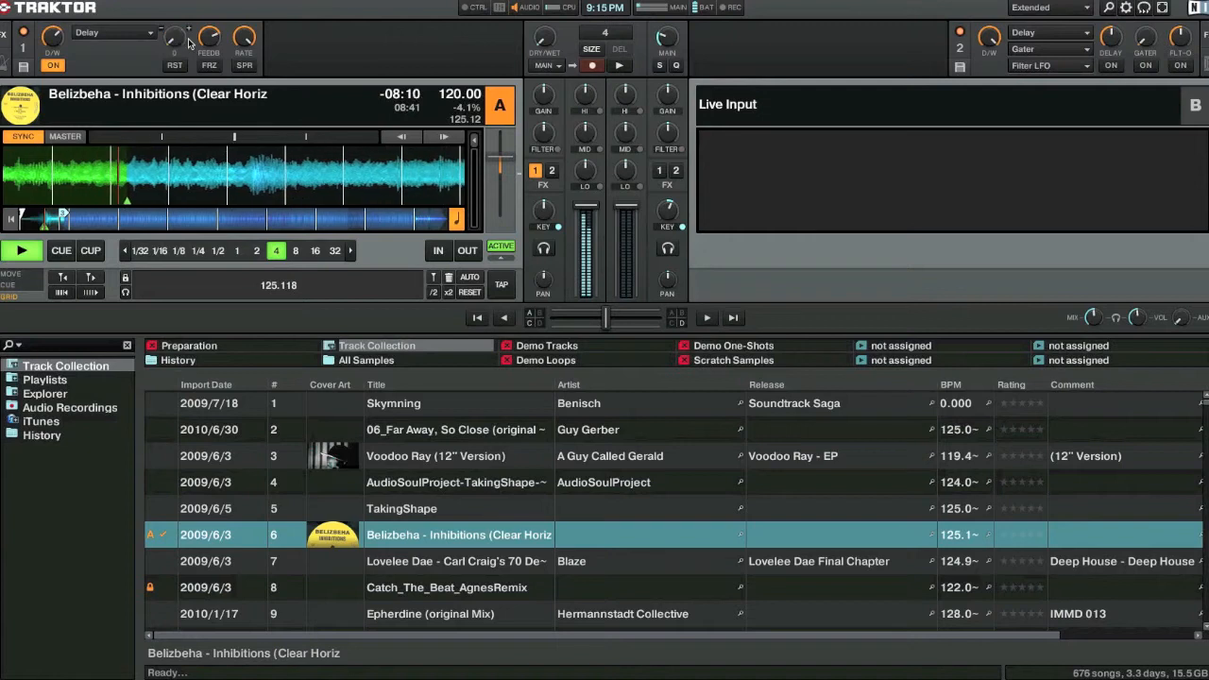
Adjust the Delay's D/W amount, toggle freeze, and change its filter amount
left_click(53, 64)
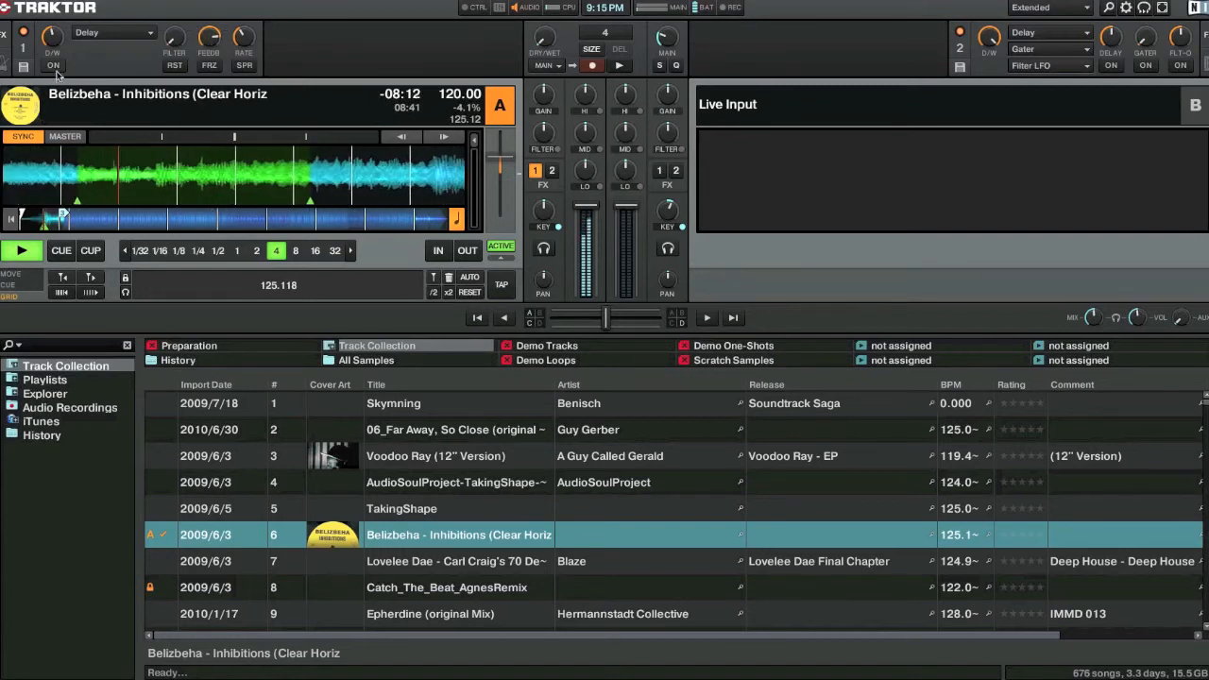
left_click(53, 64)
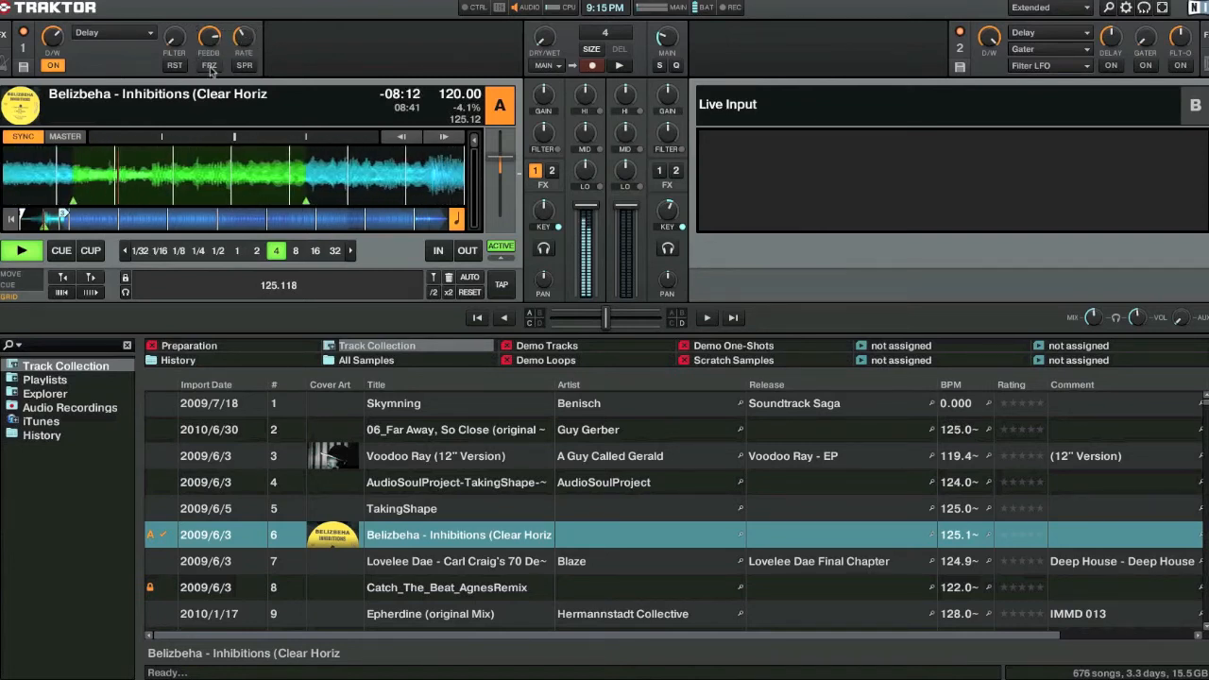
left_click(208, 65)
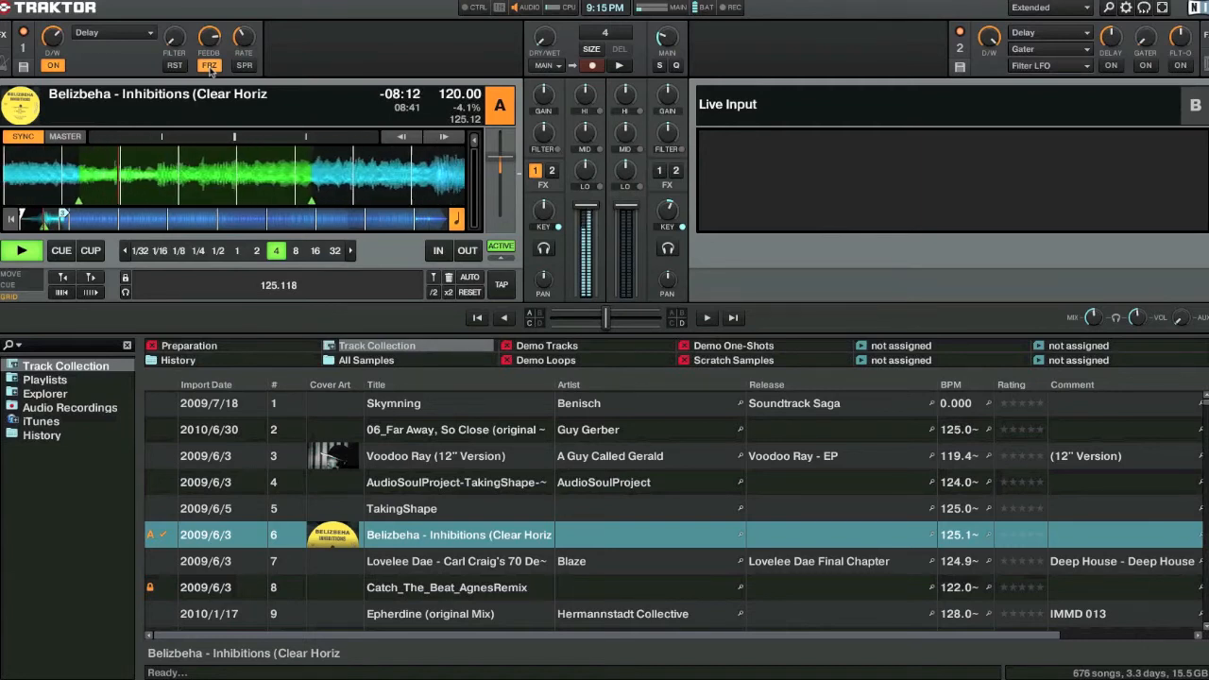
left_click(207, 64)
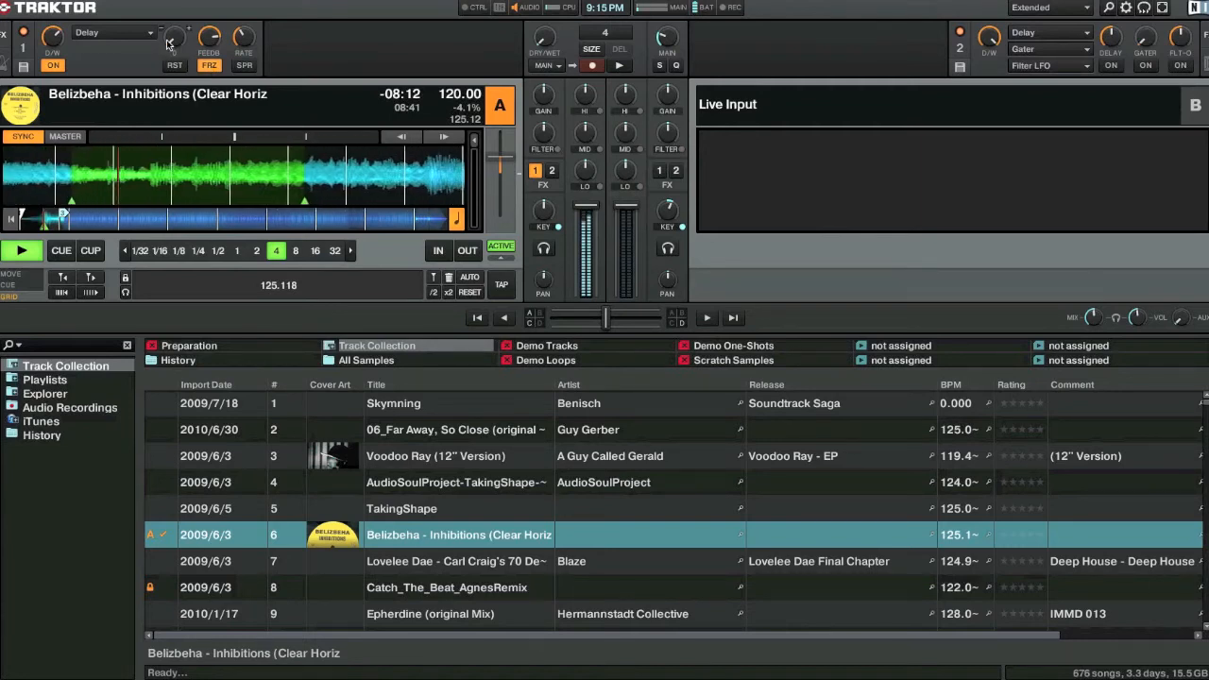
left_click(174, 41)
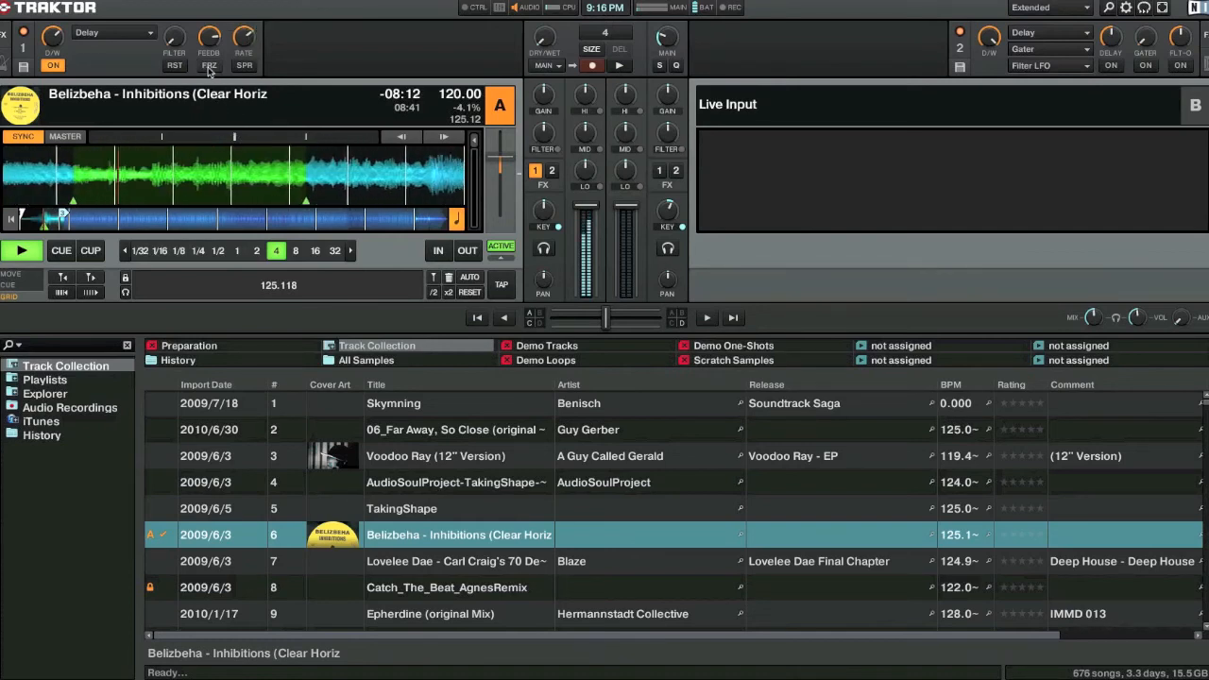
Freeze the Delay's echo on the loop, then release it and revisit the D/W setting
left_click(208, 64)
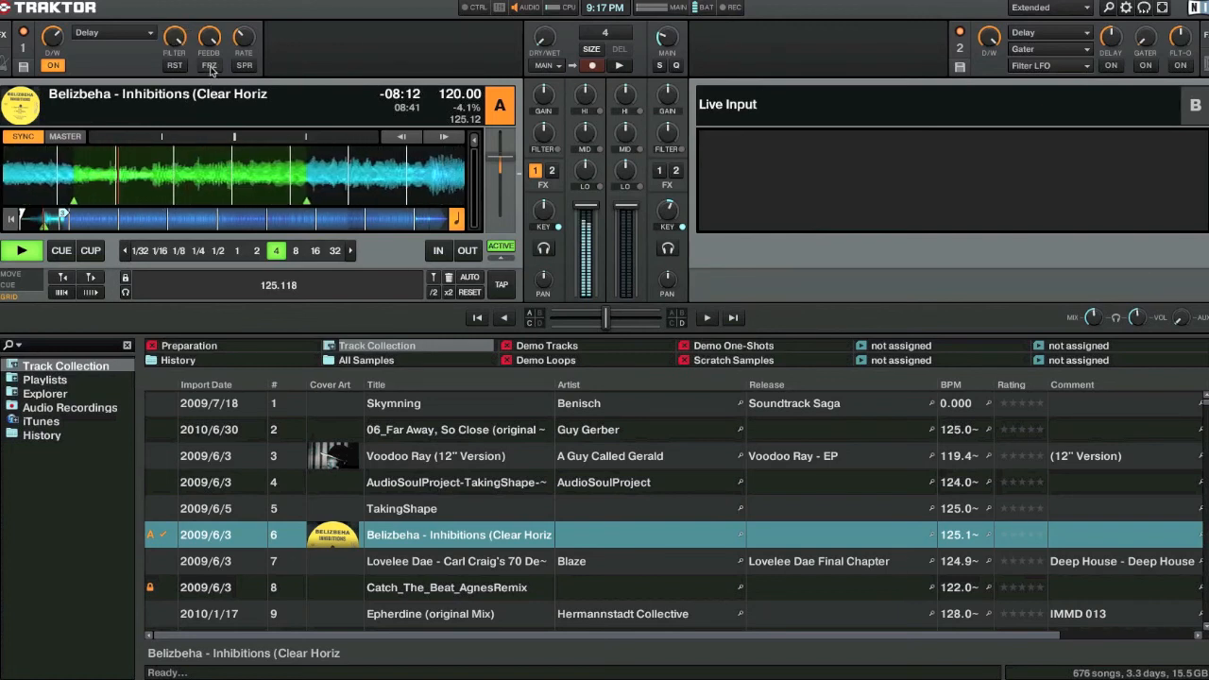
left_click(208, 64)
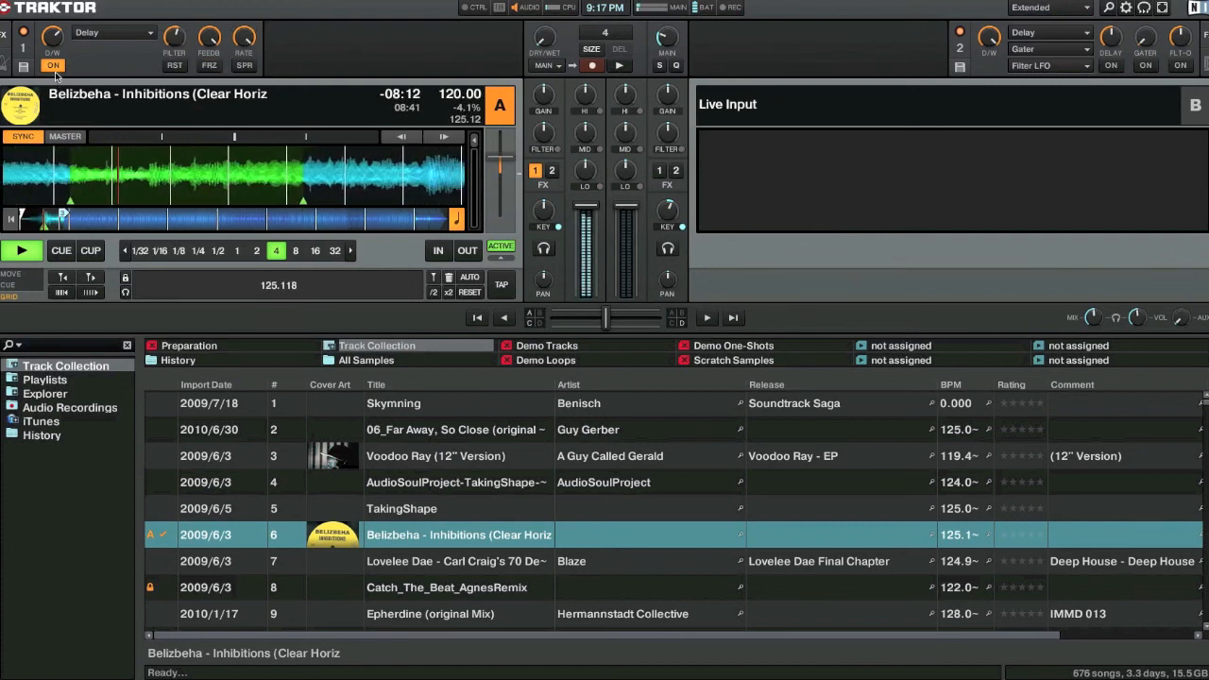
left_click(53, 64)
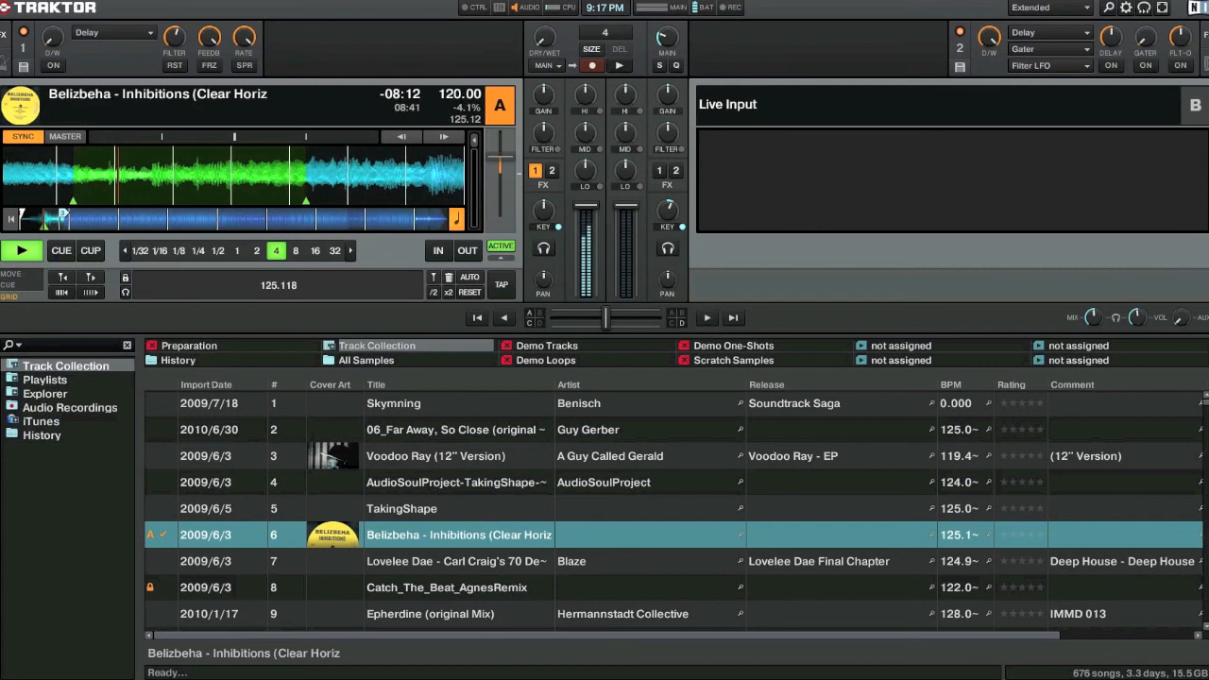